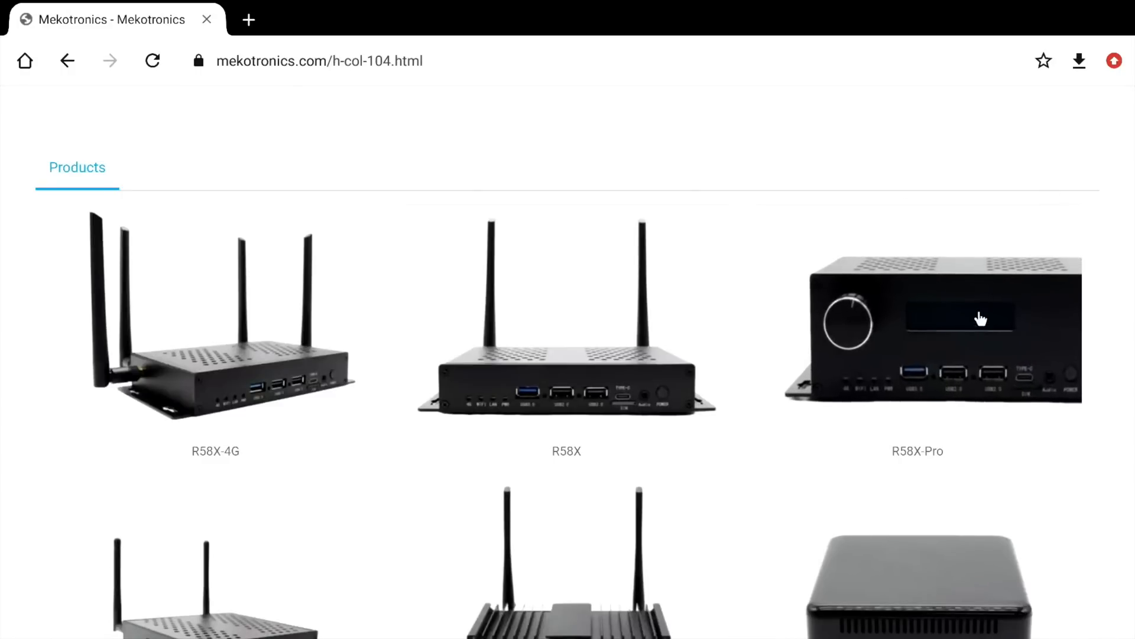
Open the R58X-Pro product page from the Products grid and read its introduction
left_click(917, 333)
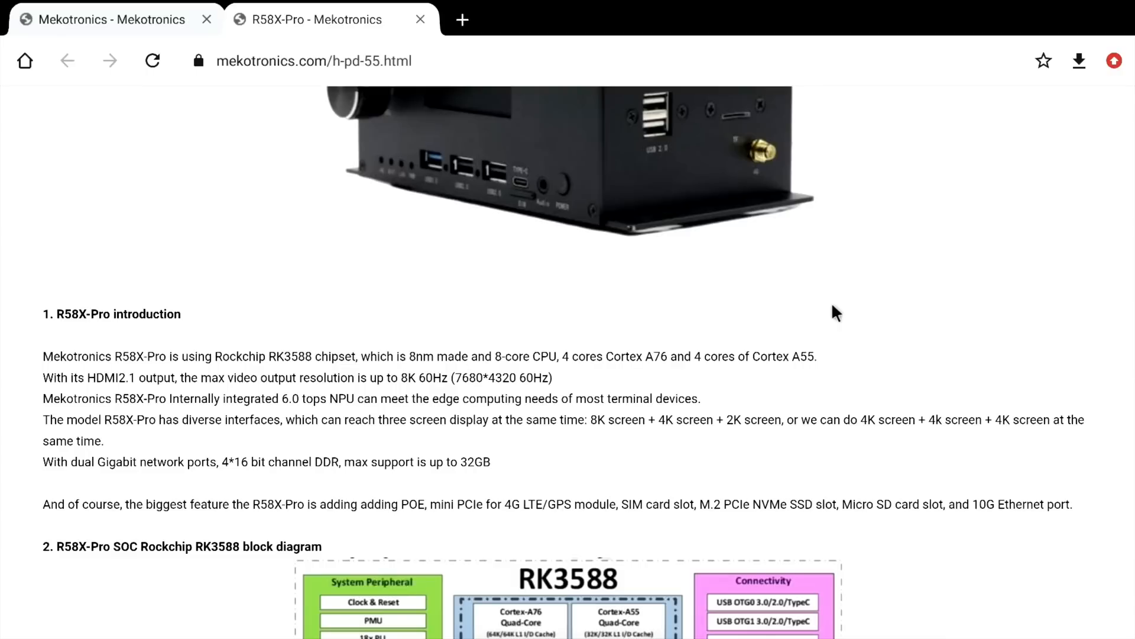
mouse_move(872, 358)
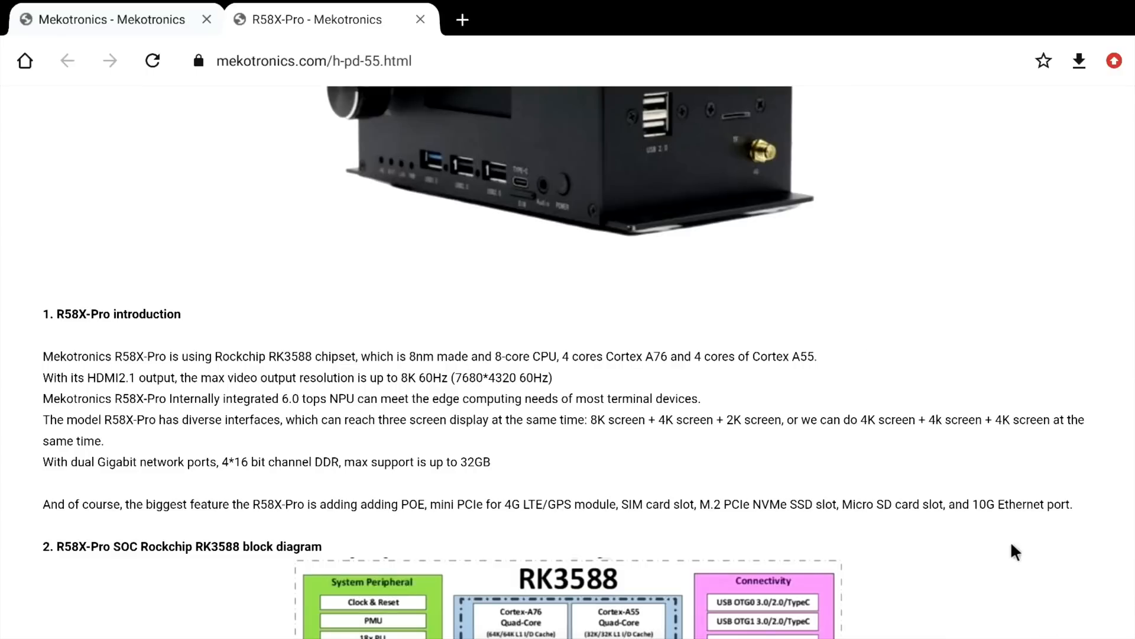
scroll("down", 3)
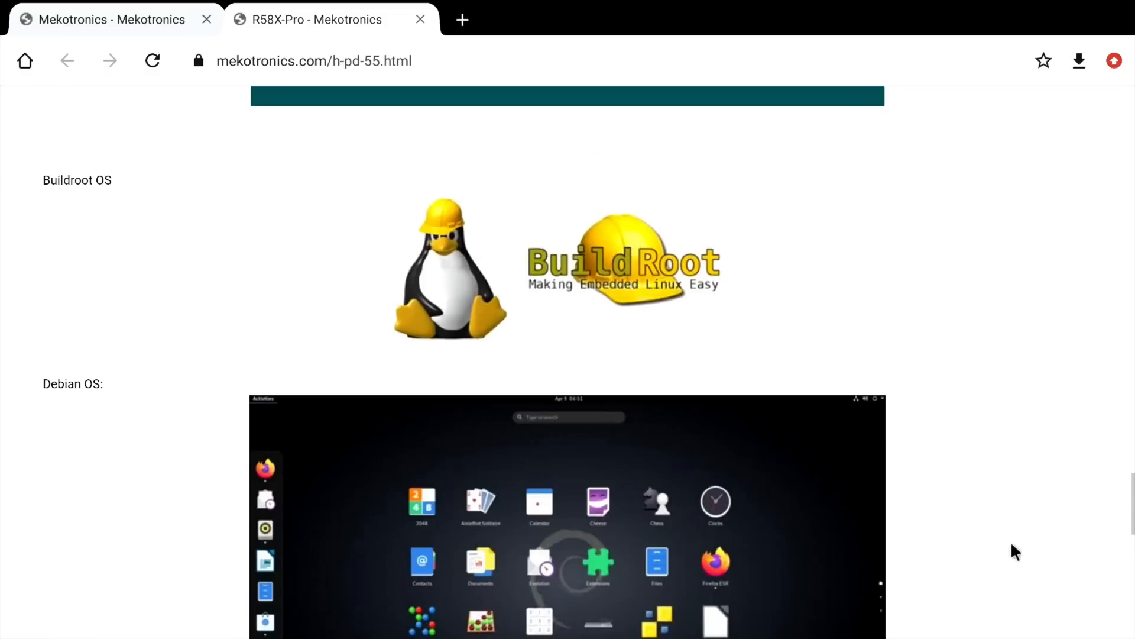
scroll("up", 3)
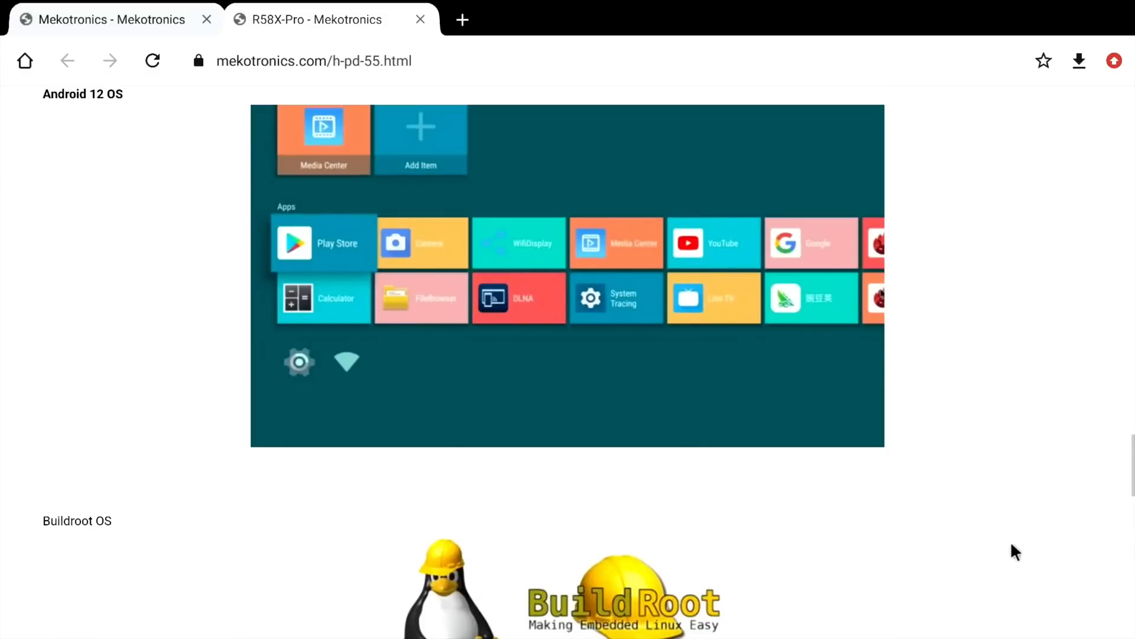
scroll("down", 3)
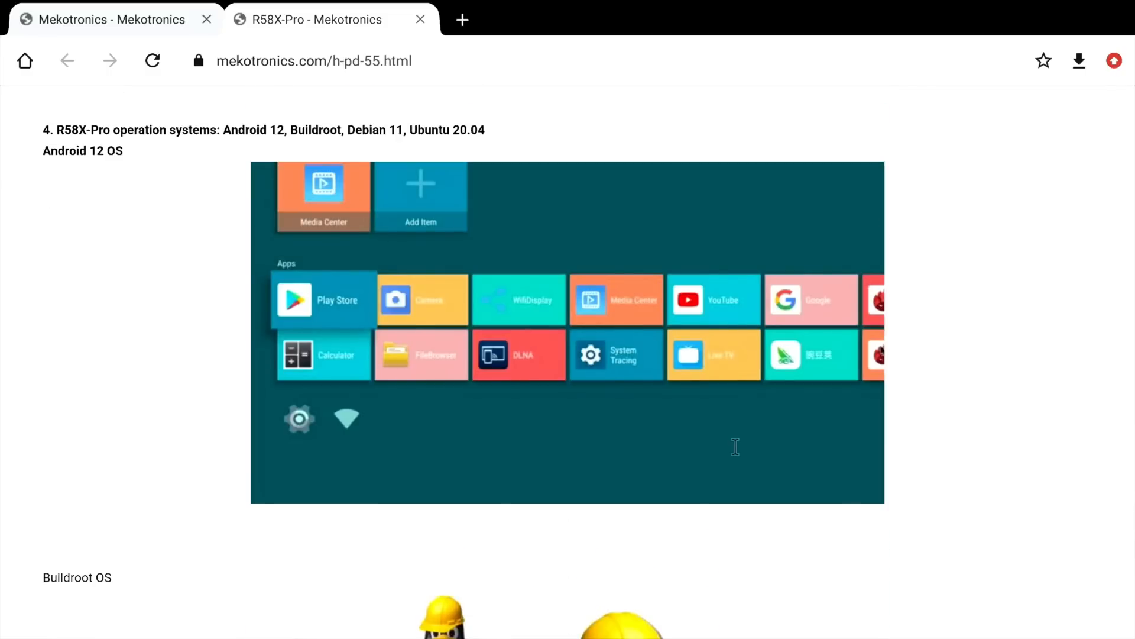
scroll("down", 3)
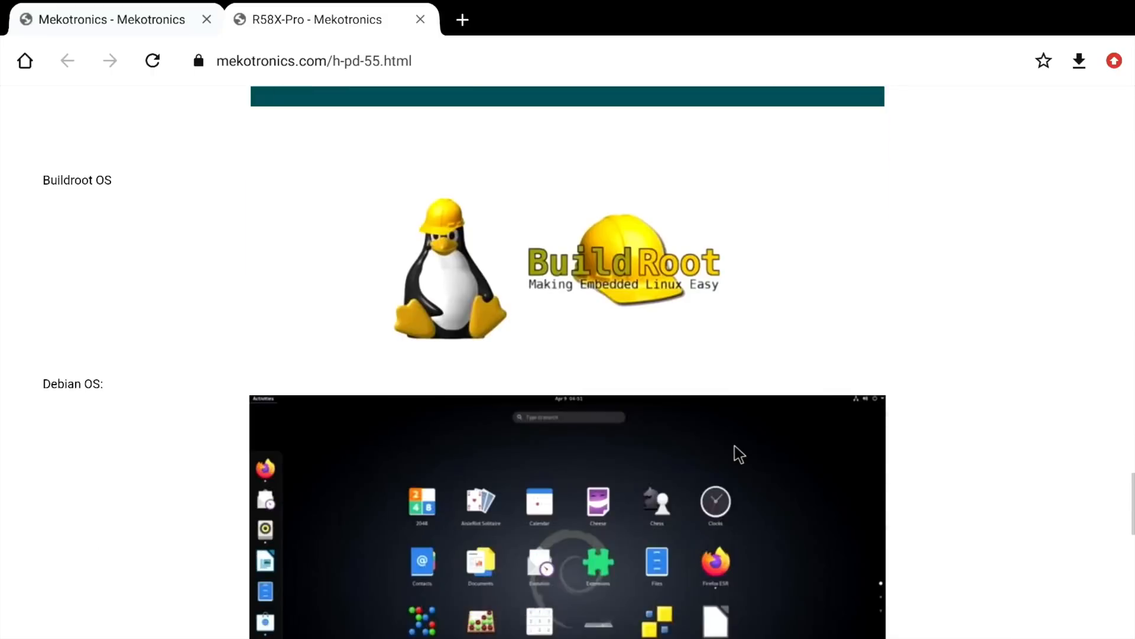
scroll("down", 3)
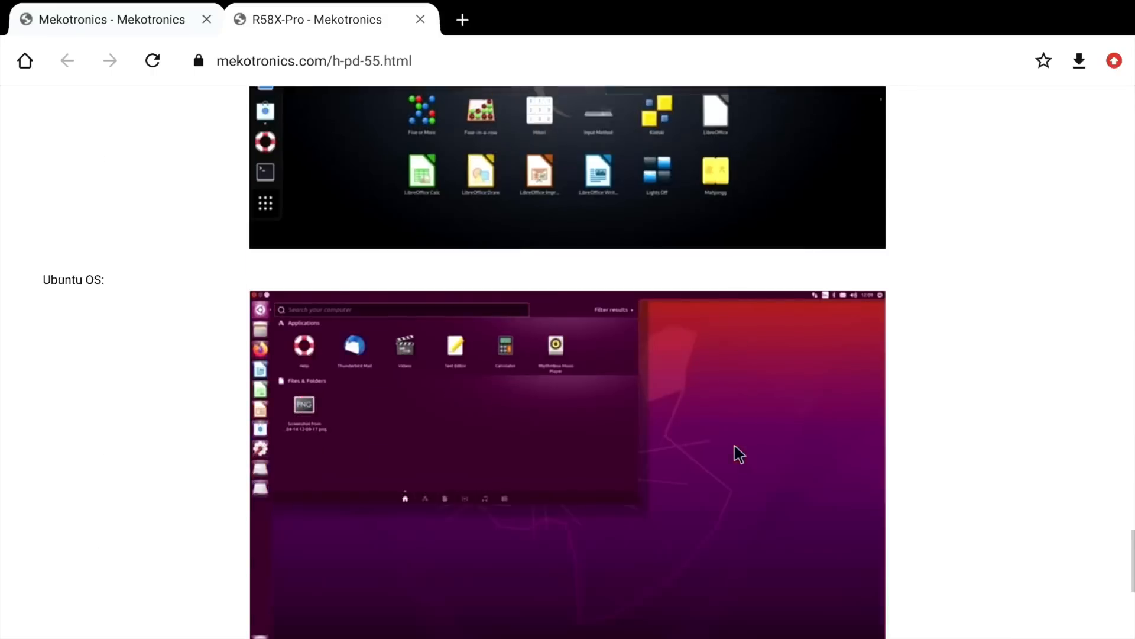
scroll("down", 3)
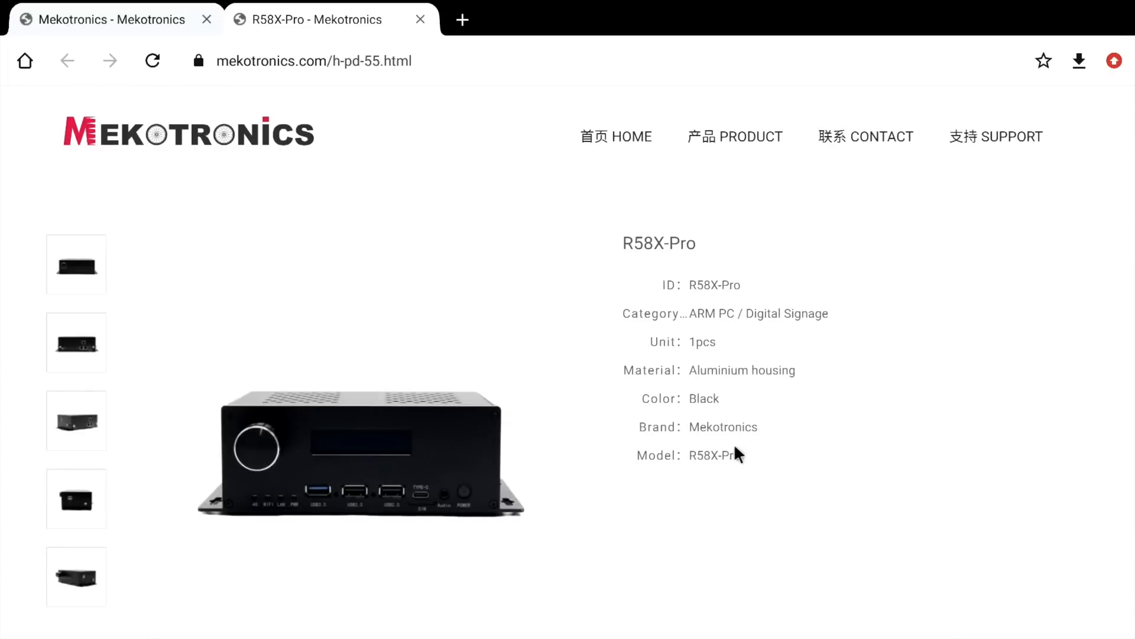
mouse_move(996, 136)
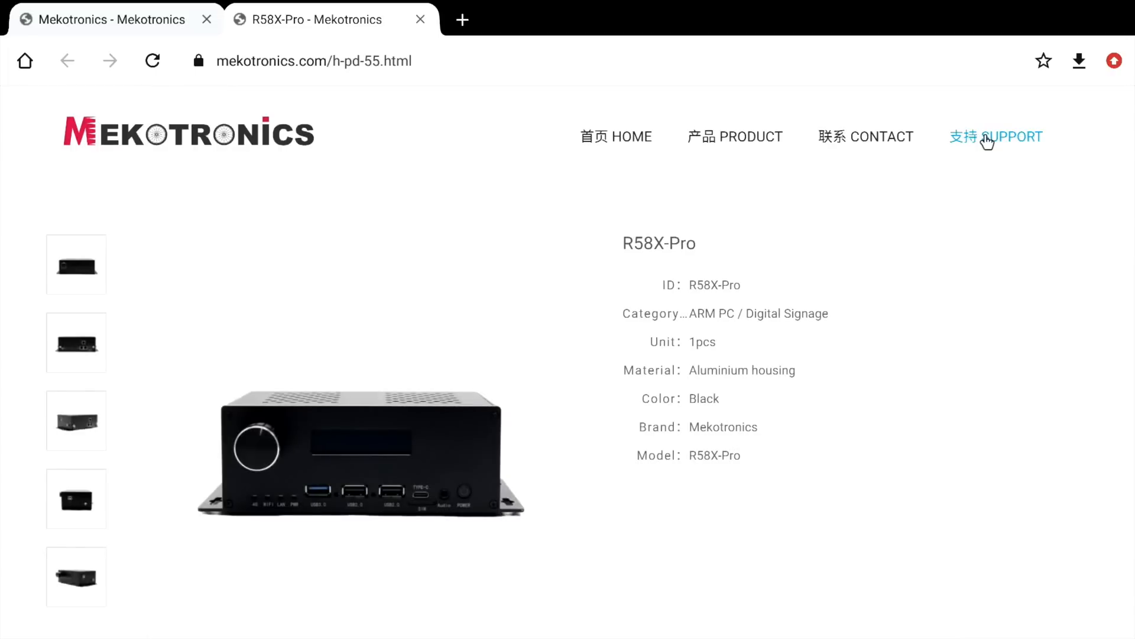
Go to Support and browse to the R58X (2023), R58X-4G, R58X-Pro firmware download links post
left_click(996, 136)
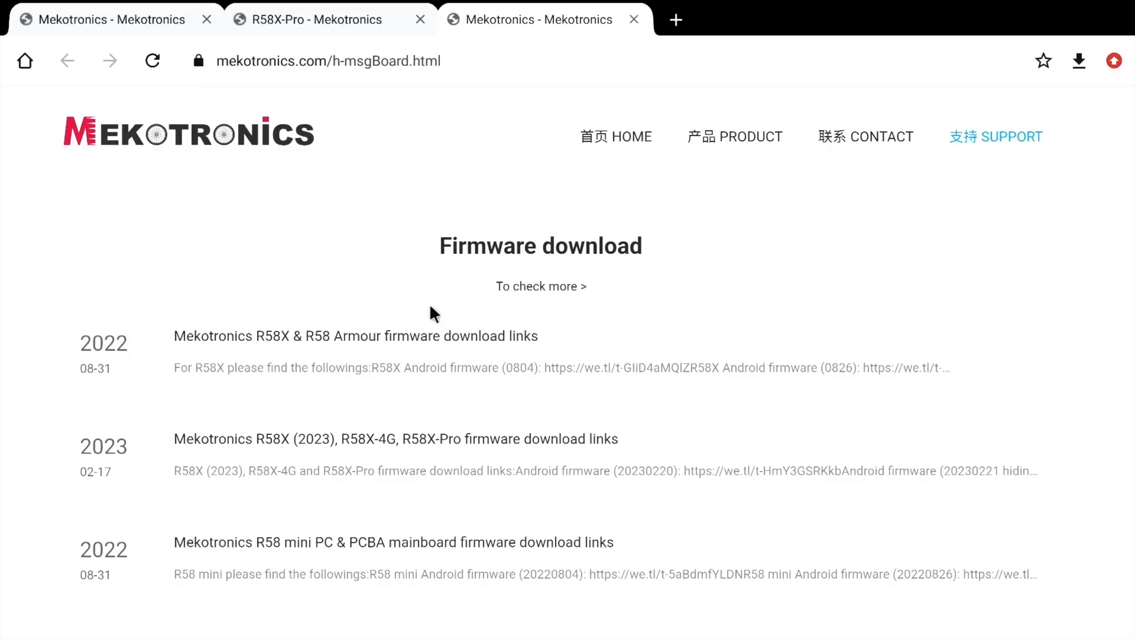
scroll("down", 3)
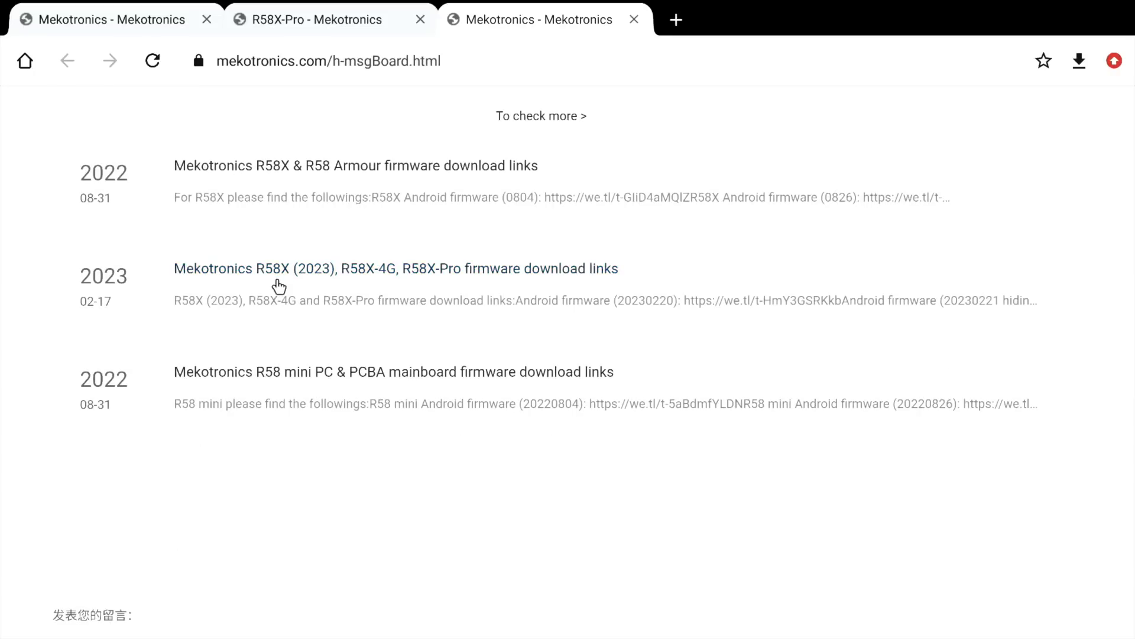
mouse_move(310, 292)
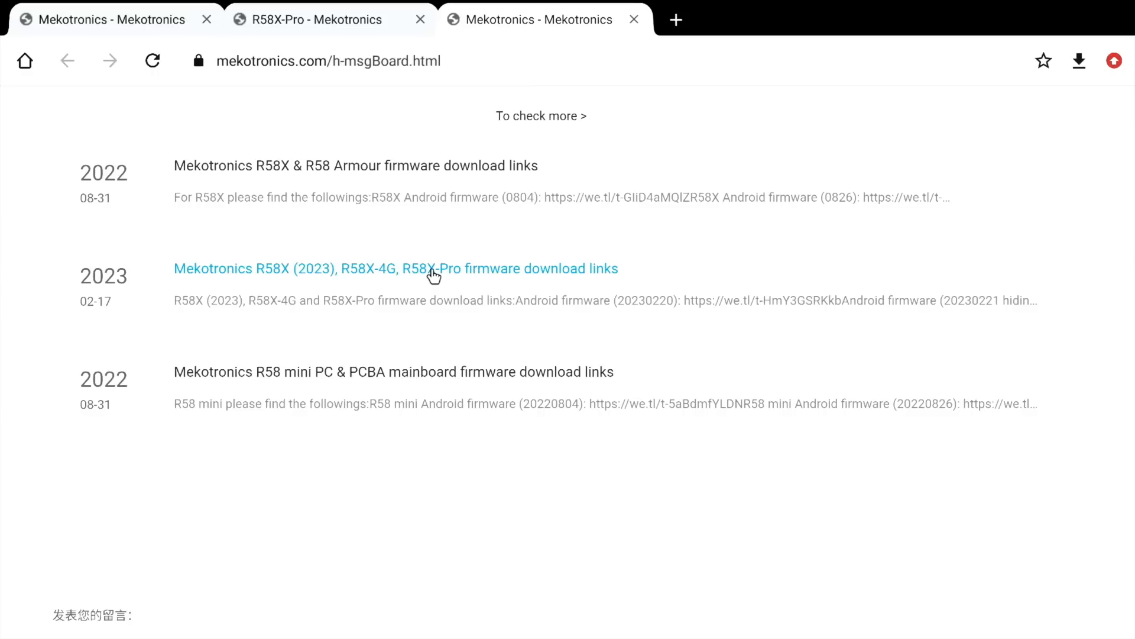
mouse_move(557, 305)
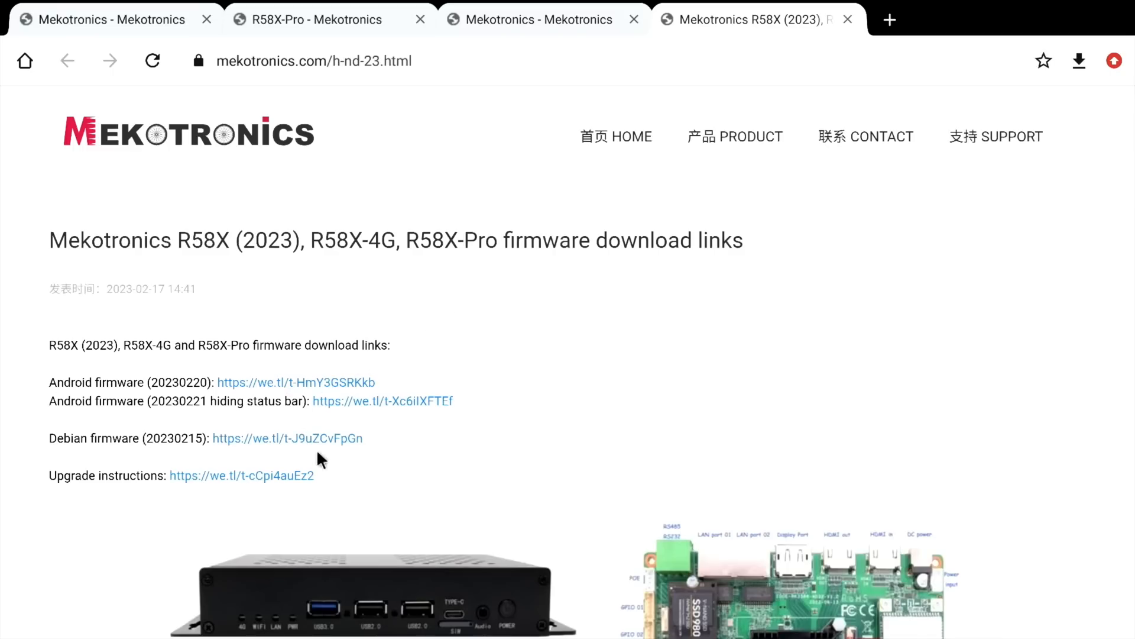
scroll("down", 3)
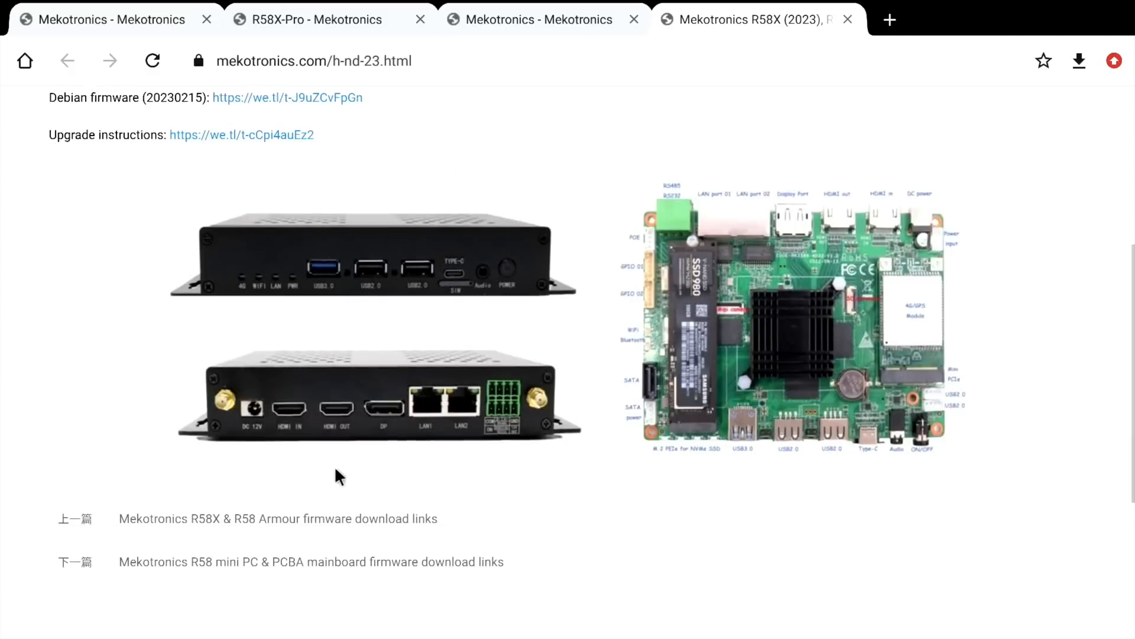
scroll("up", 3)
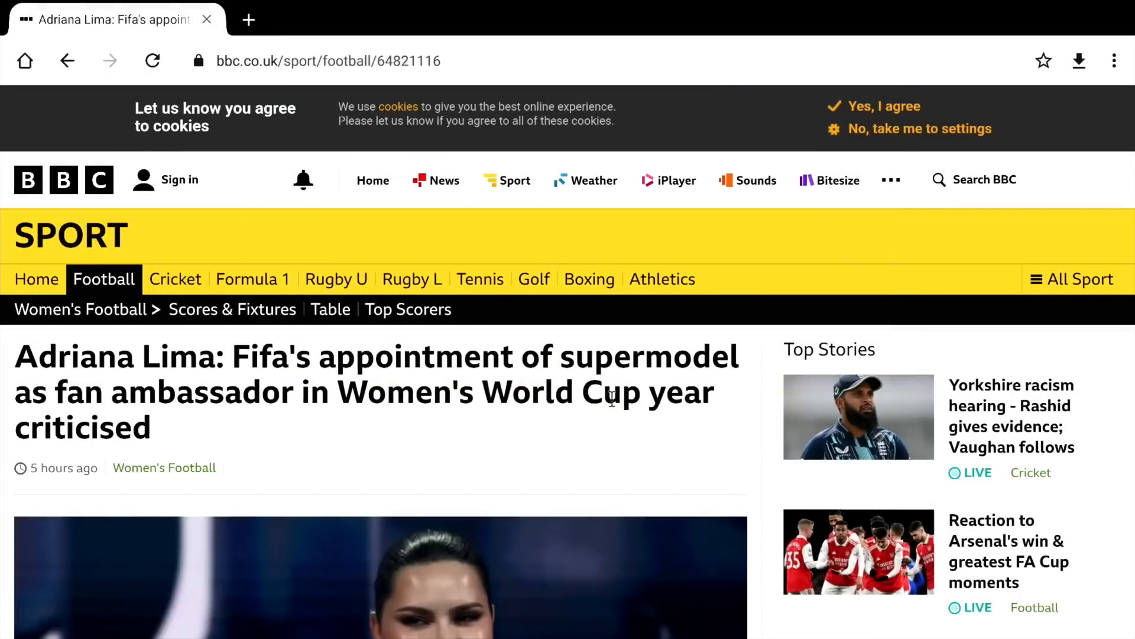
Navigate to github.com/RebornOS-Developers via 'rebo' and scroll through its repositories
left_click(326, 60)
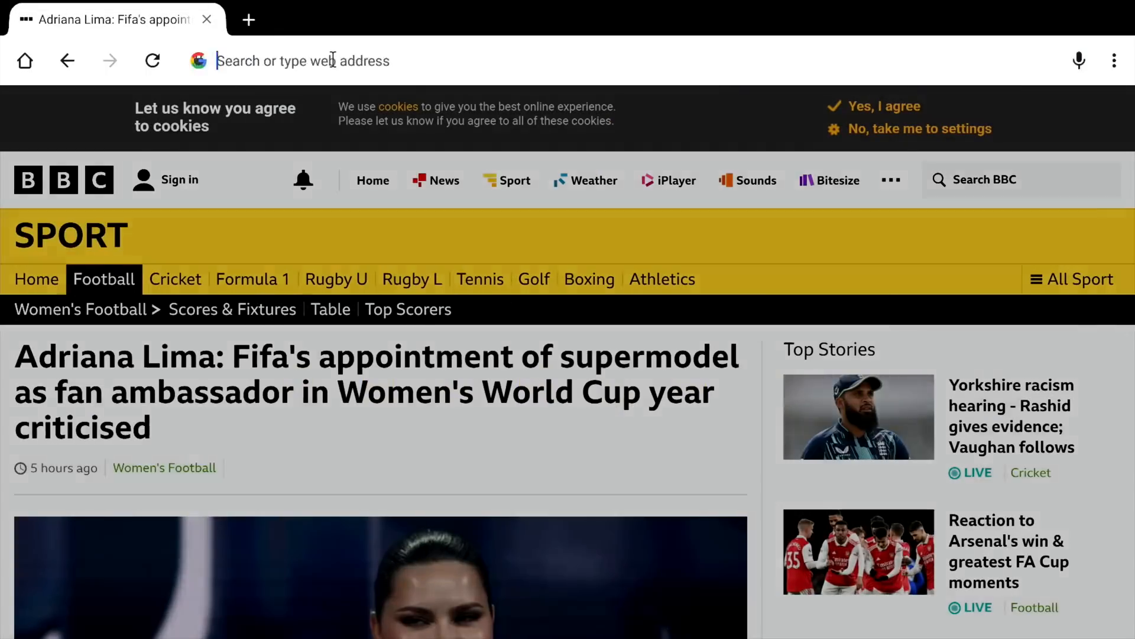
type("rebo")
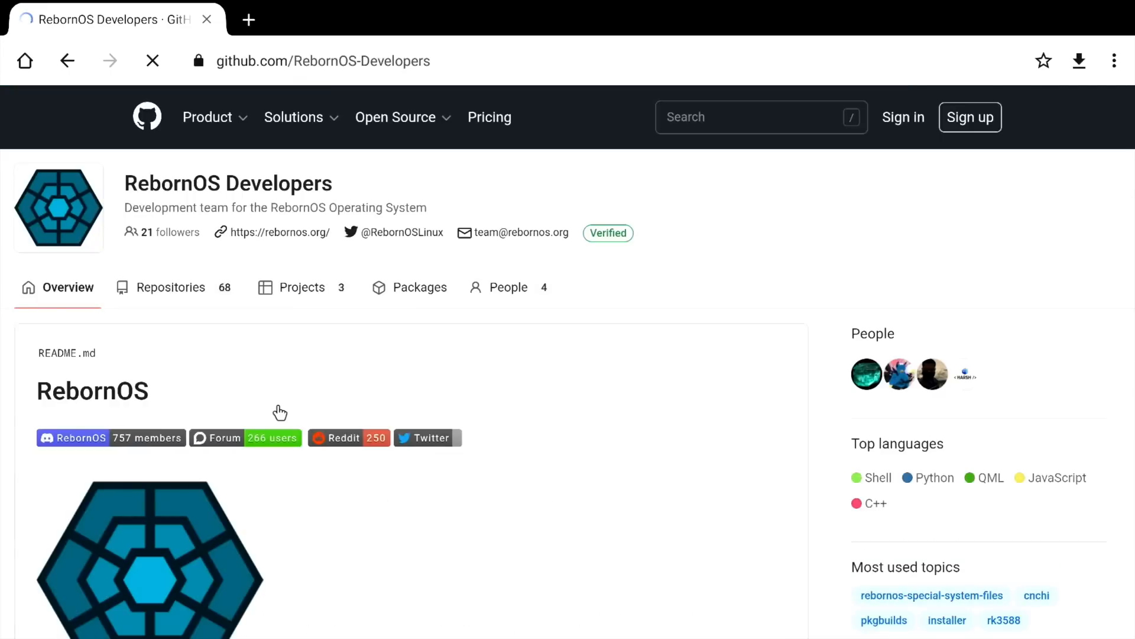
scroll("down", 3)
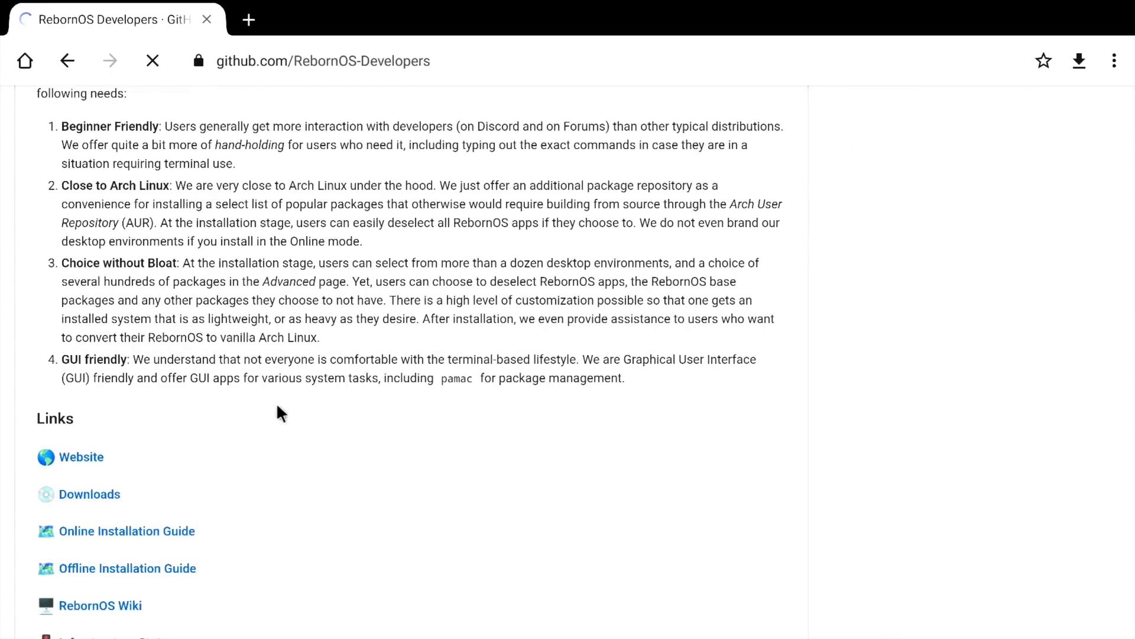
scroll("down", 3)
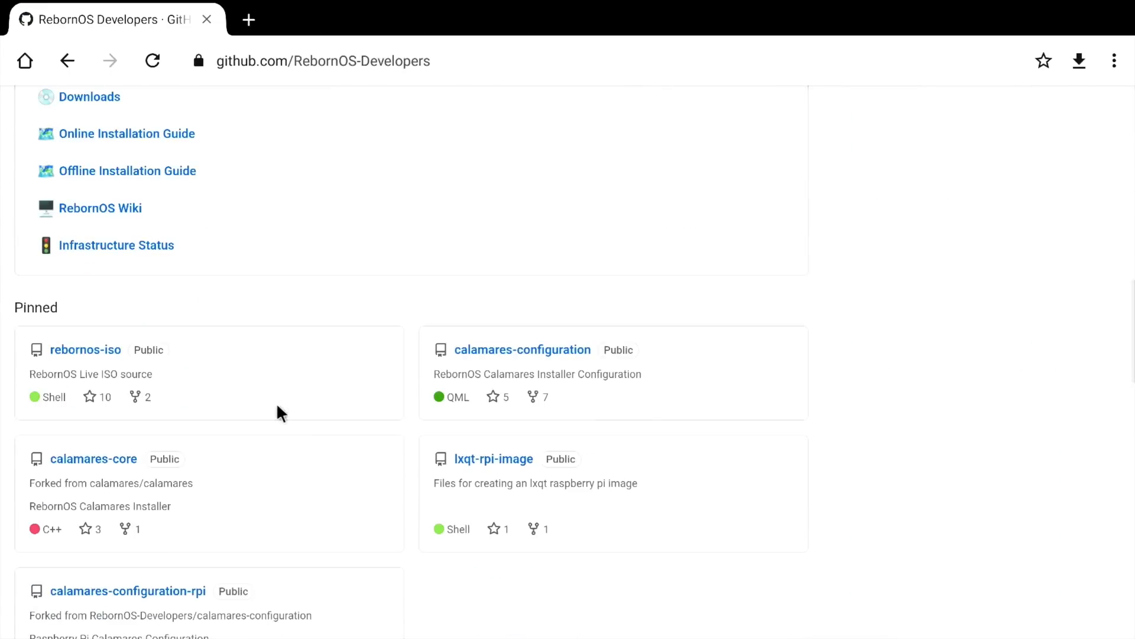
scroll("down", 3)
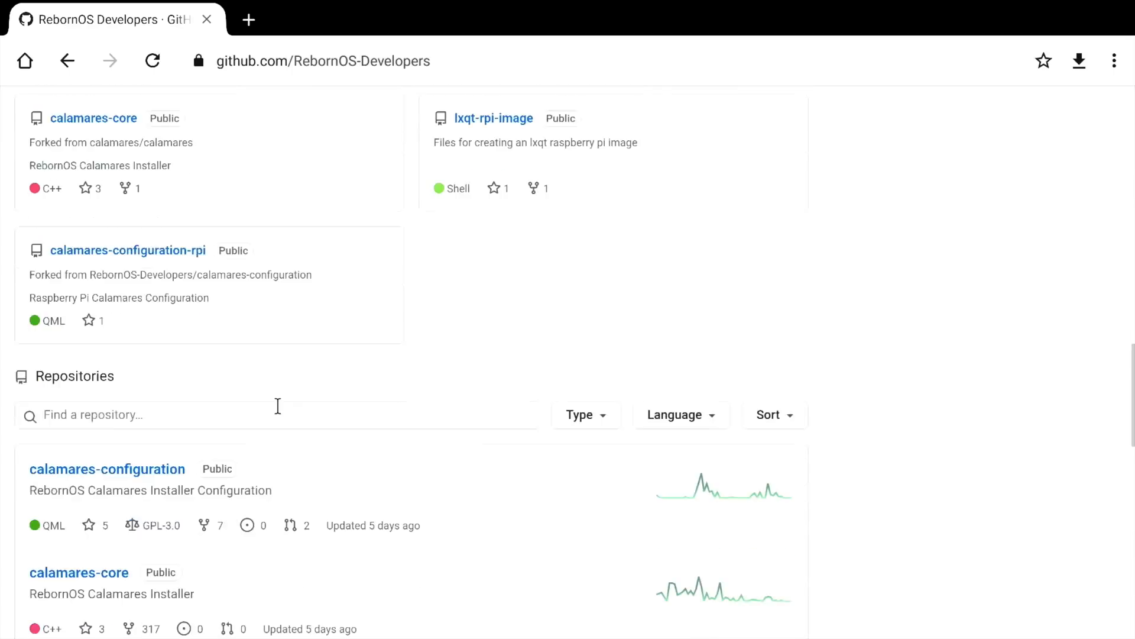
scroll("down", 3)
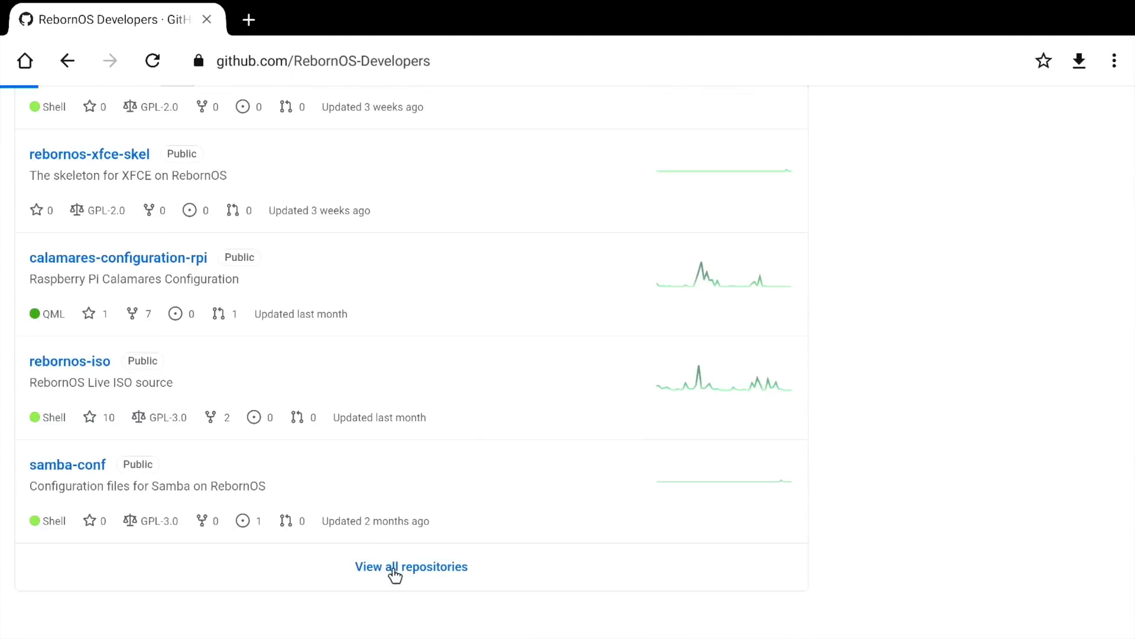
Search the repositories for 'r58', enter lxqt-r58x-image and open the RebornOS ARM r58x release
left_click(411, 567)
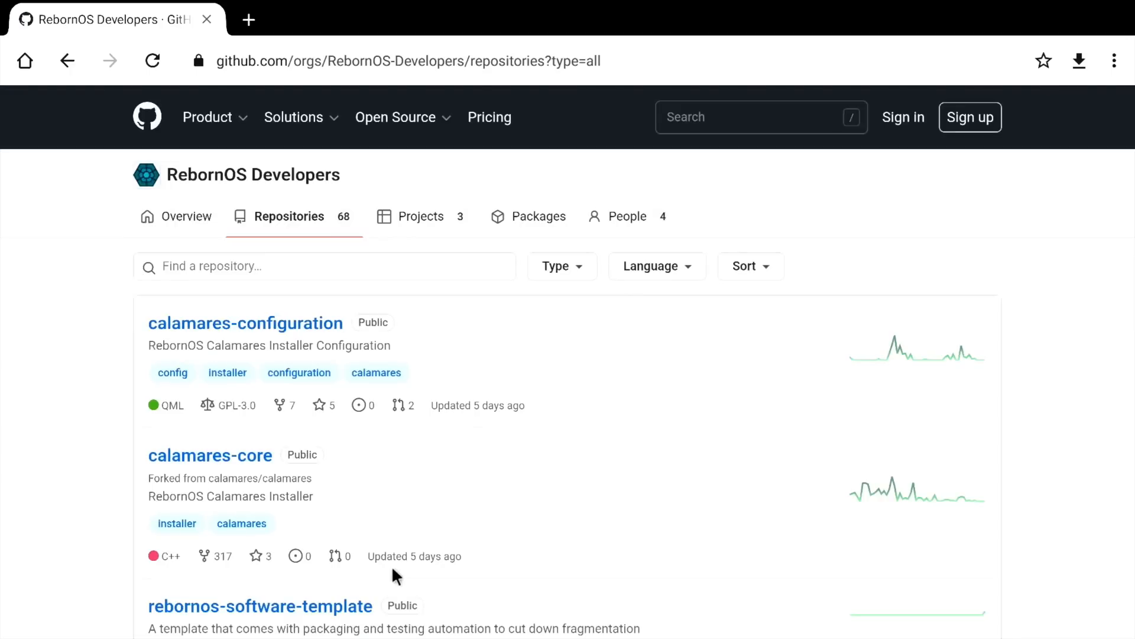
key("ctrl+f")
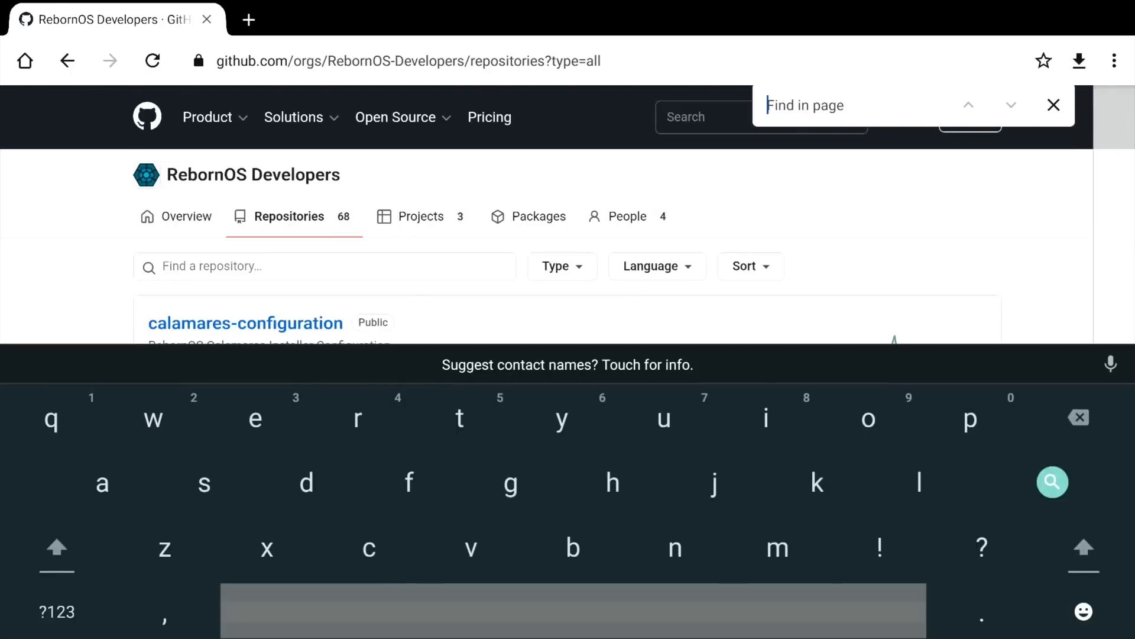
type("r58")
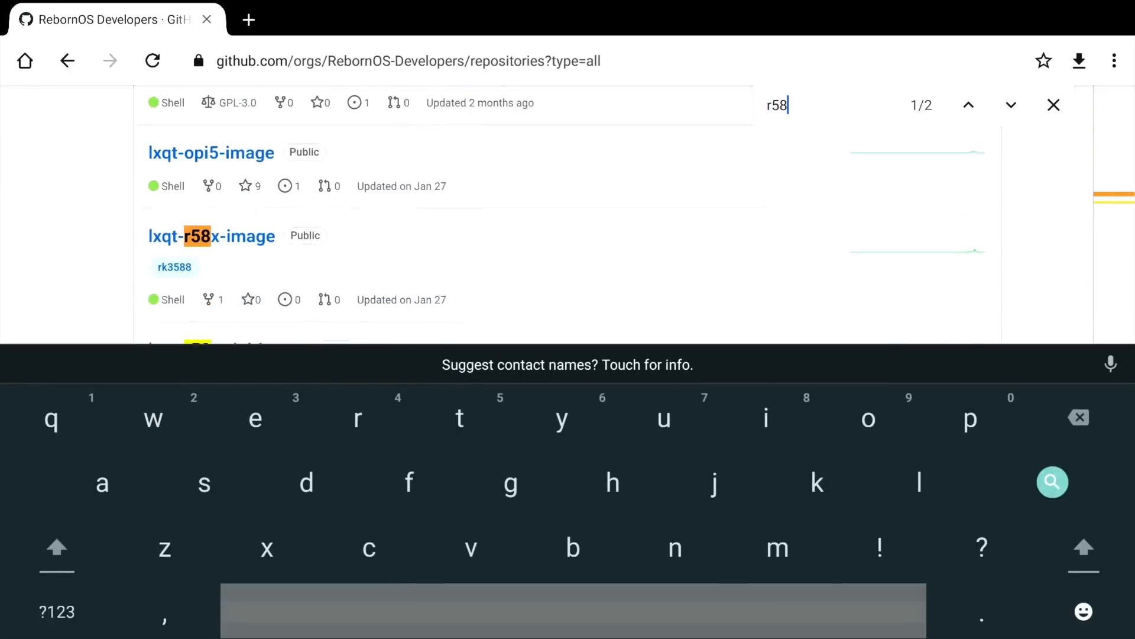
scroll("down", 3)
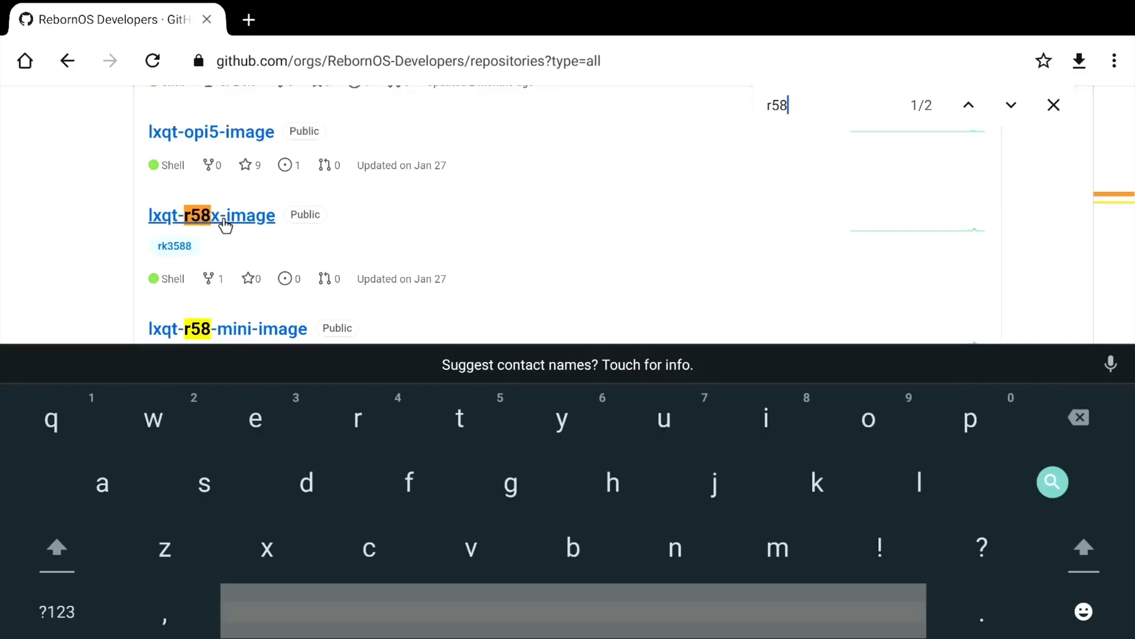
left_click(210, 214)
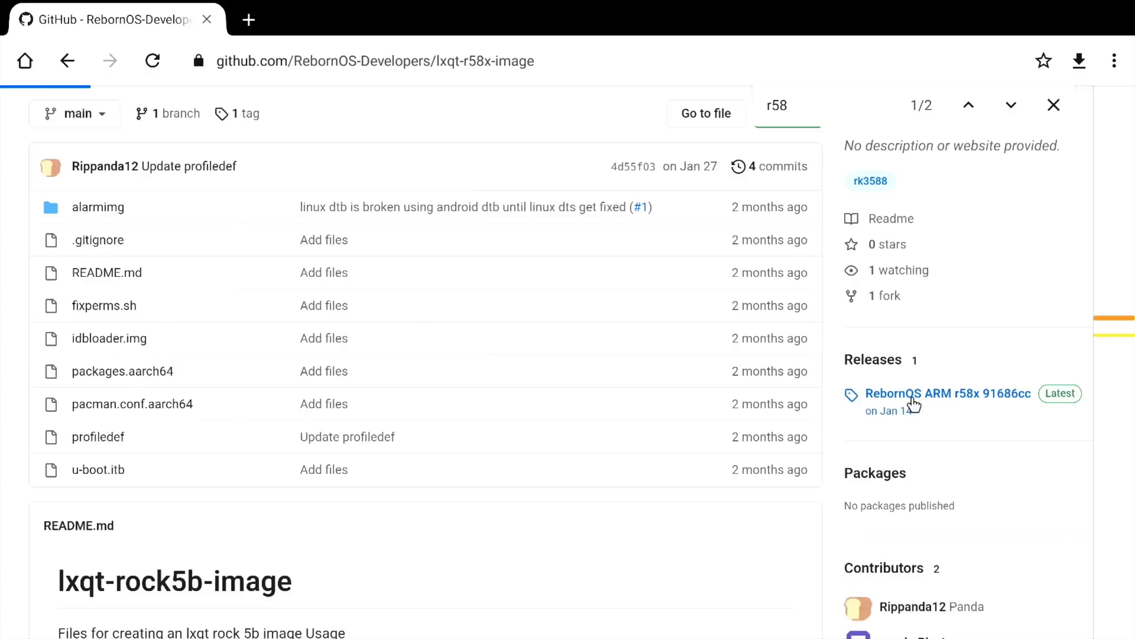
left_click(947, 393)
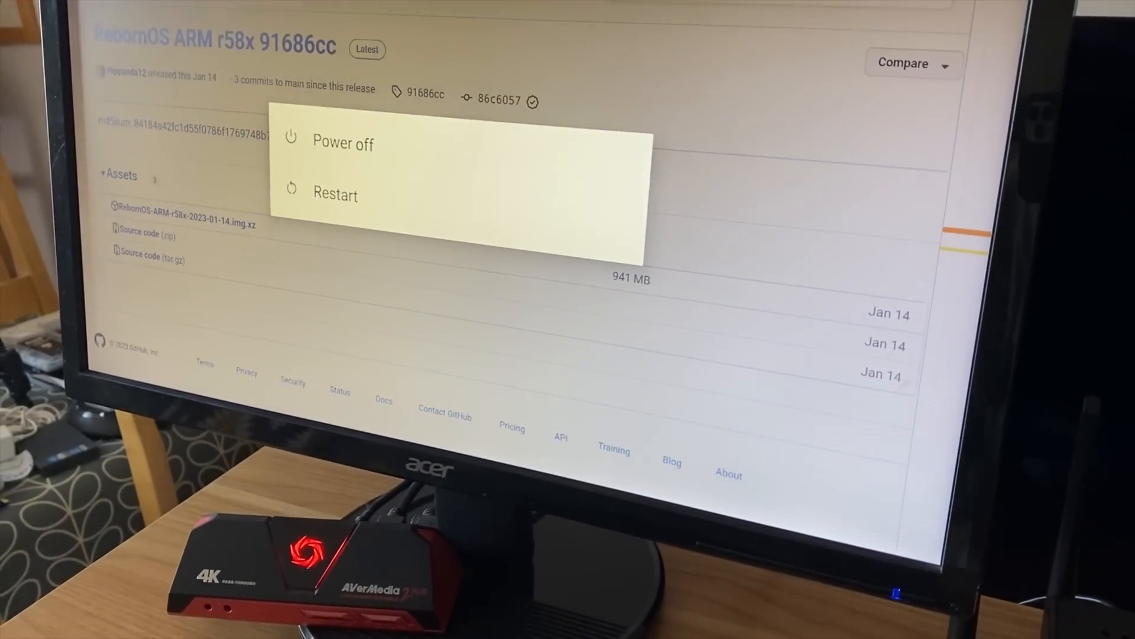
Bring up the device's system power menu showing Power off and Restart
left_click(343, 143)
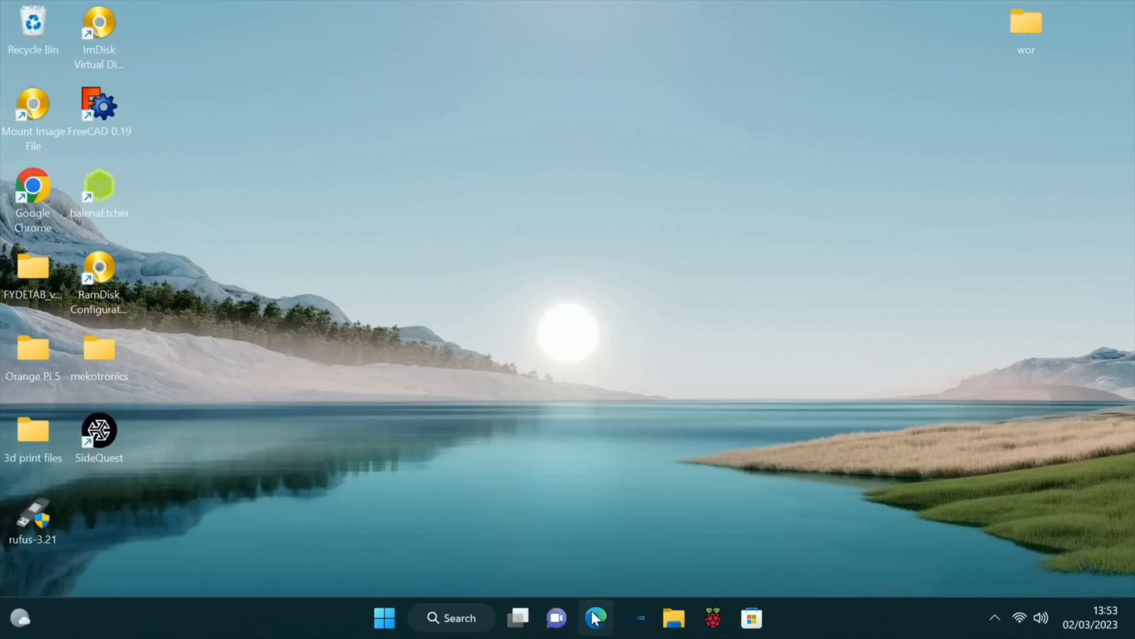
Download RebornOS-ARM-r58x-2023-01-14.img.xz from the lxqt-r58x-image release, choosing a destination folder
left_click(595, 618)
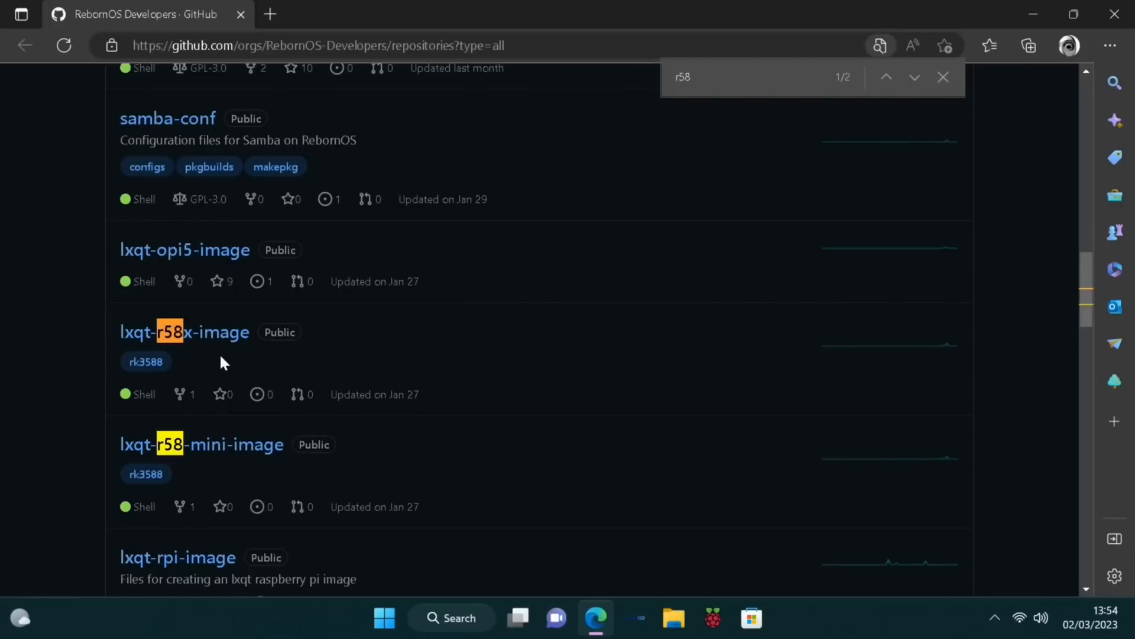
left_click(184, 331)
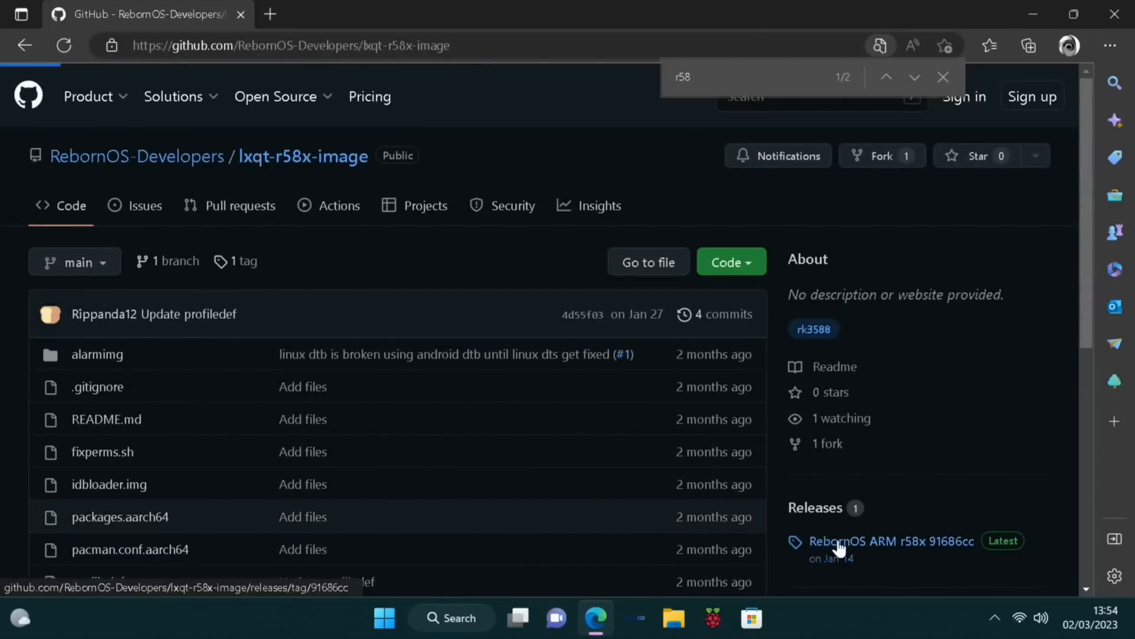
left_click(889, 541)
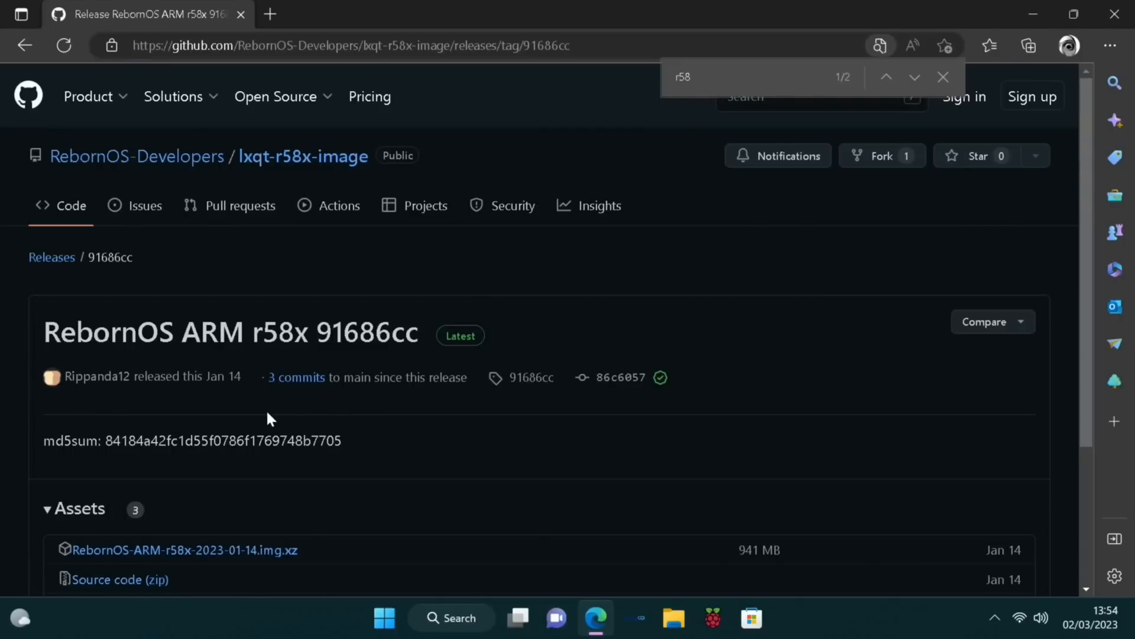
scroll("down", 3)
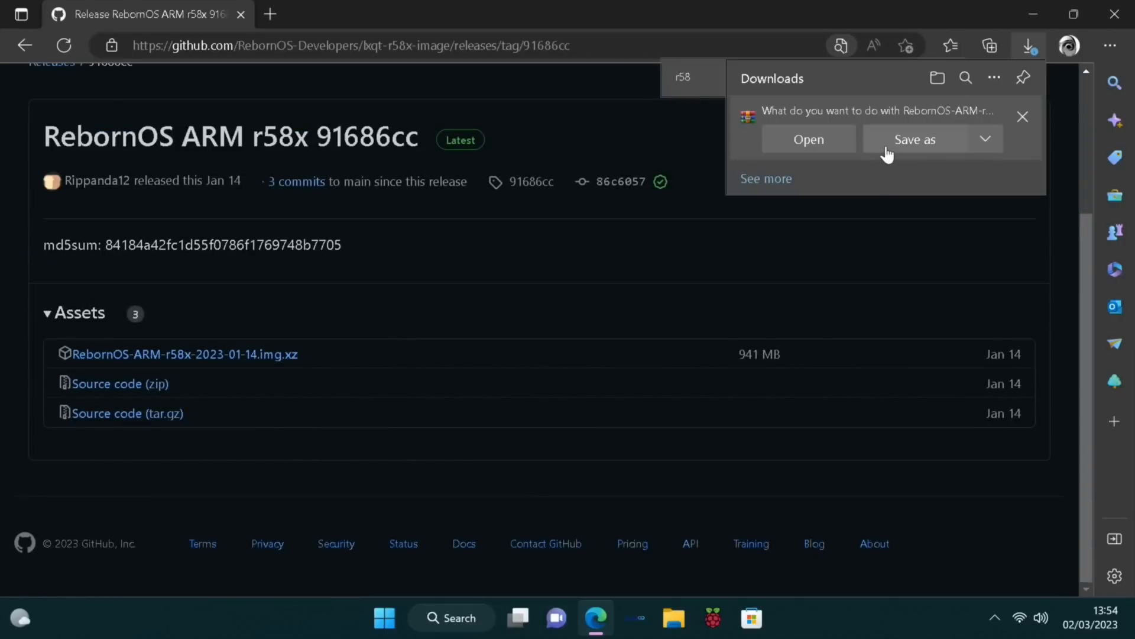
left_click(915, 140)
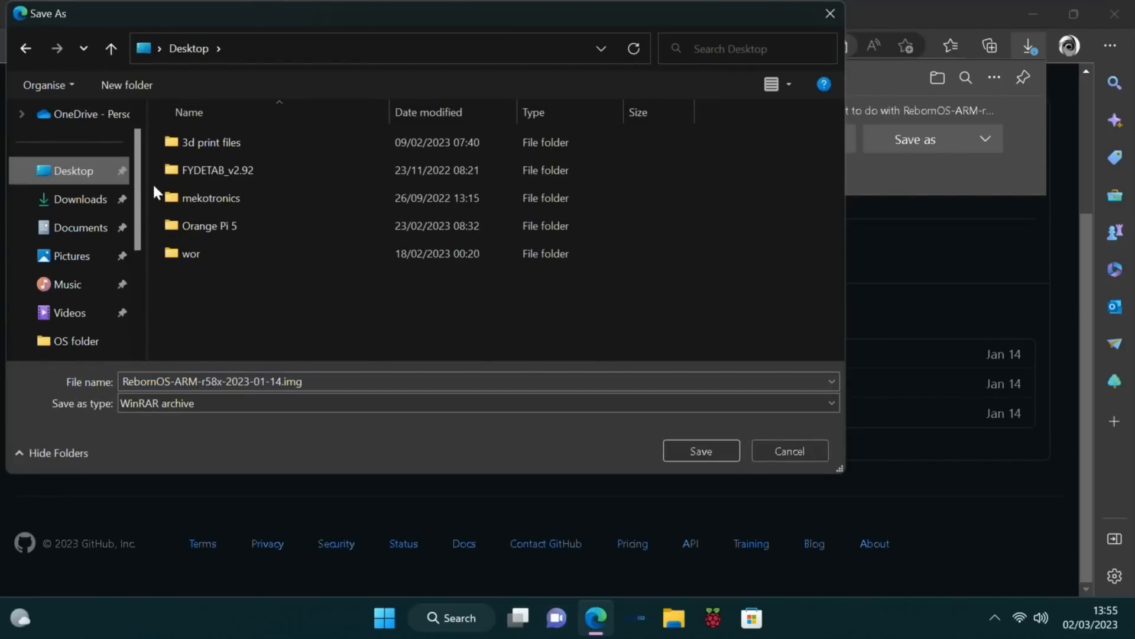
double_click(212, 198)
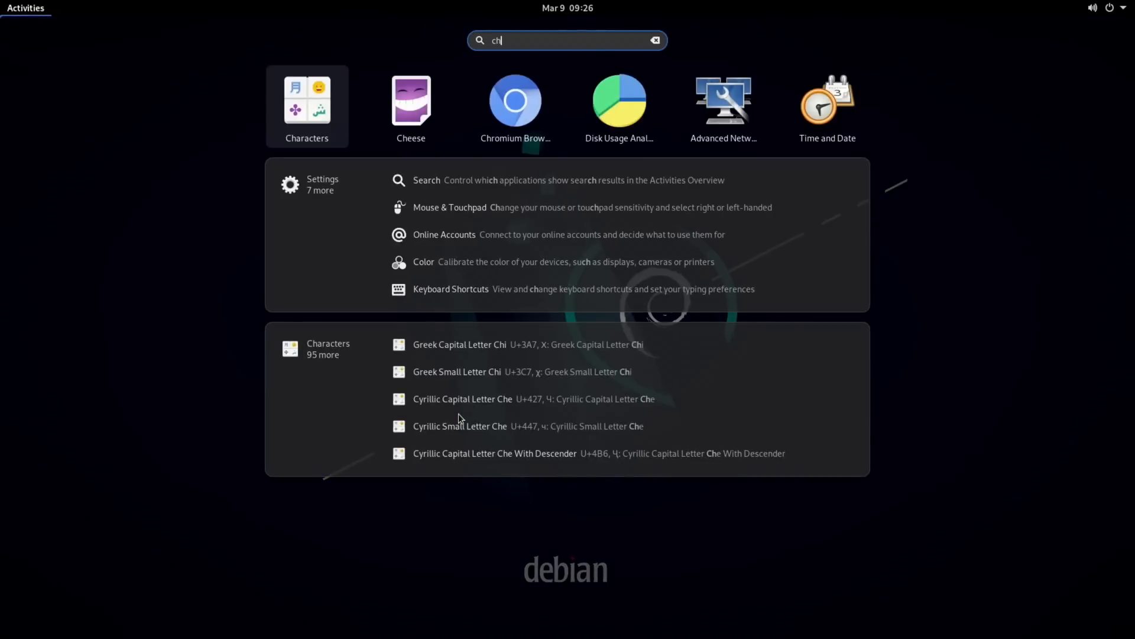
Launch Chromium, start a 'meko' search, and connect to the Wi-Fi network with its password
left_click(514, 100)
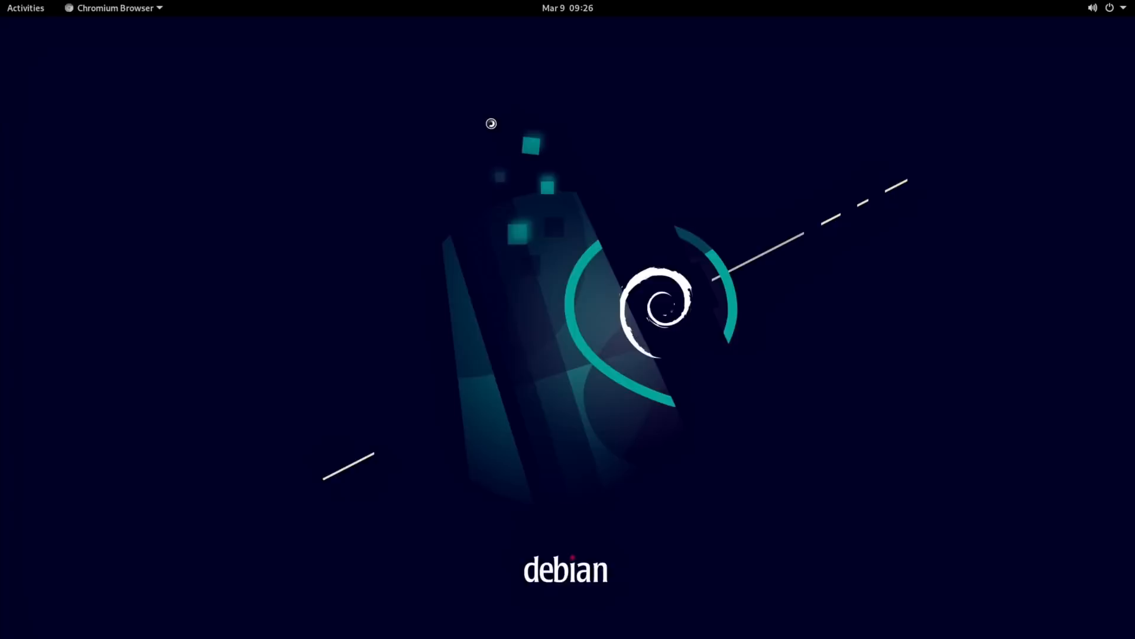
type("mekotronics&oq=mekotronics&aqs=chrome..69i57.4223j0j7&sourceid=chrome&ie=UTF-8")
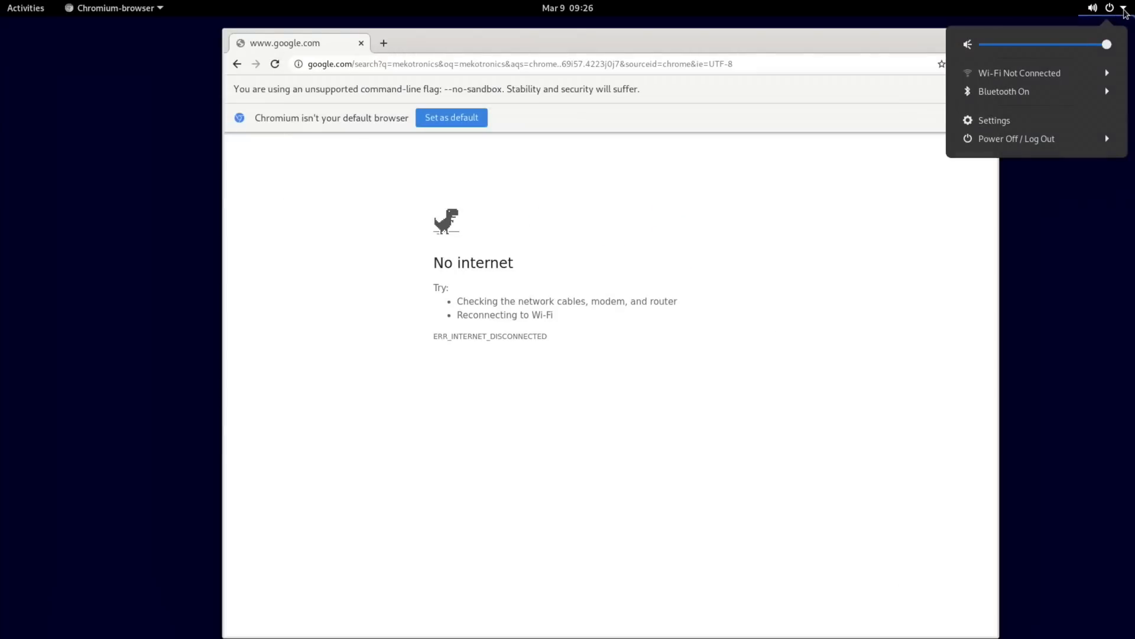
left_click(1019, 72)
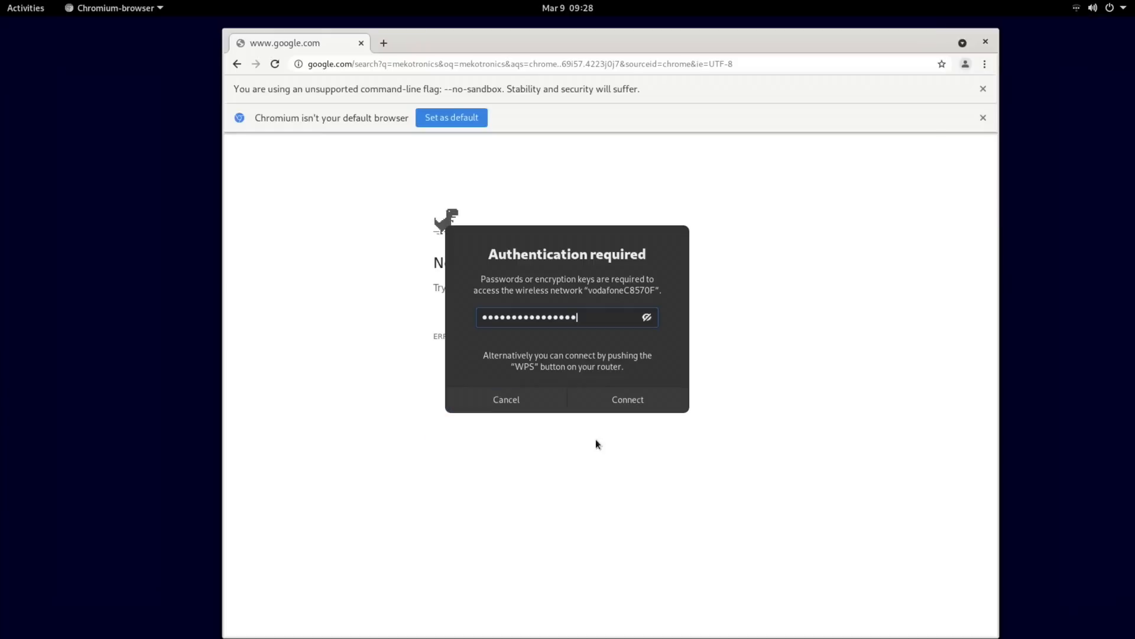
left_click(505, 398)
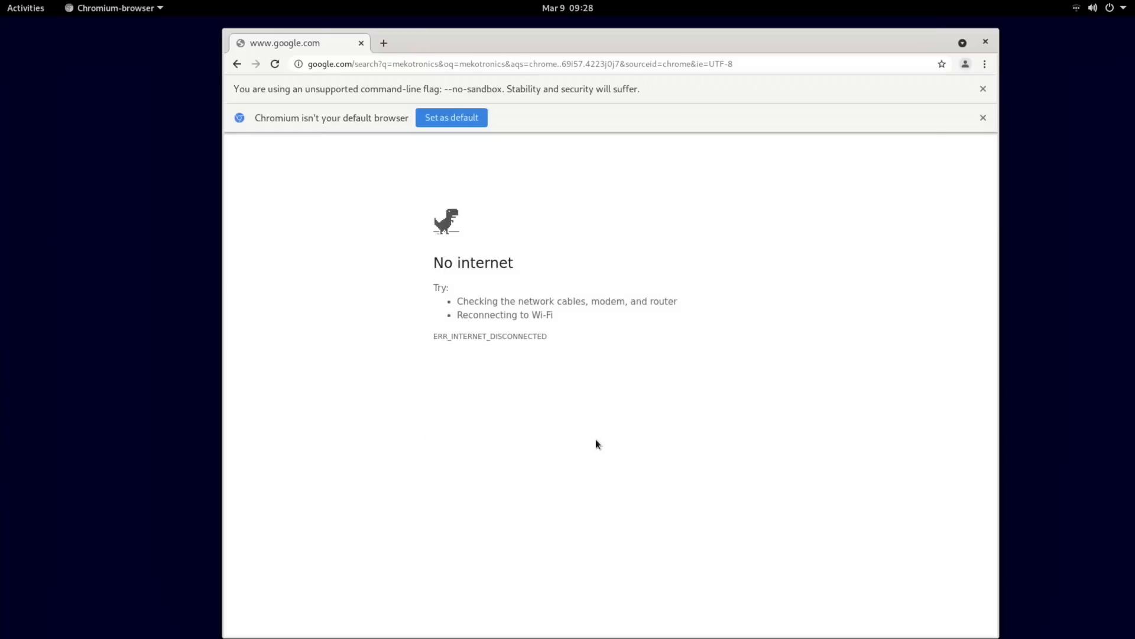
Reload the search, reach the Mekotronics firmware downloads, and start a new tab for rebornos.org/download
left_click(275, 64)
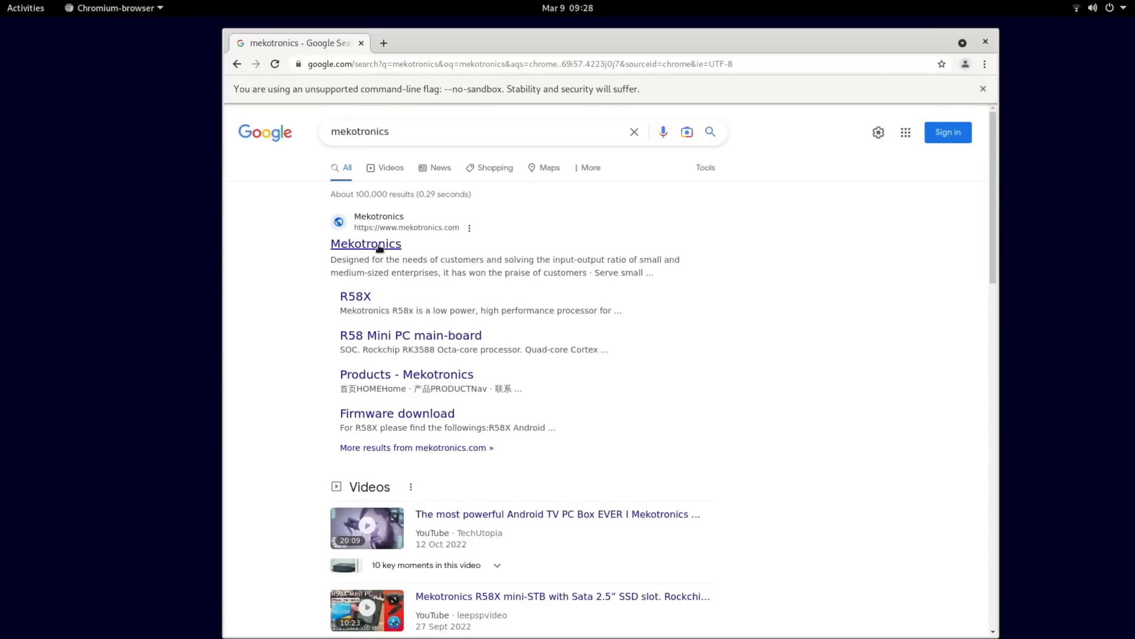
left_click(366, 244)
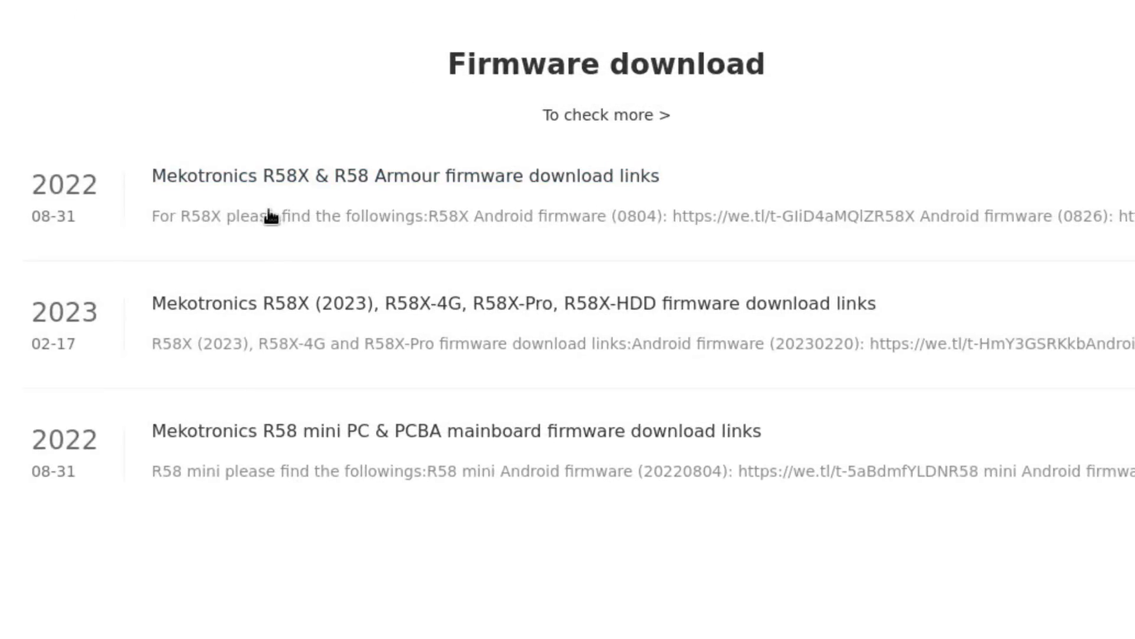
mouse_move(293, 199)
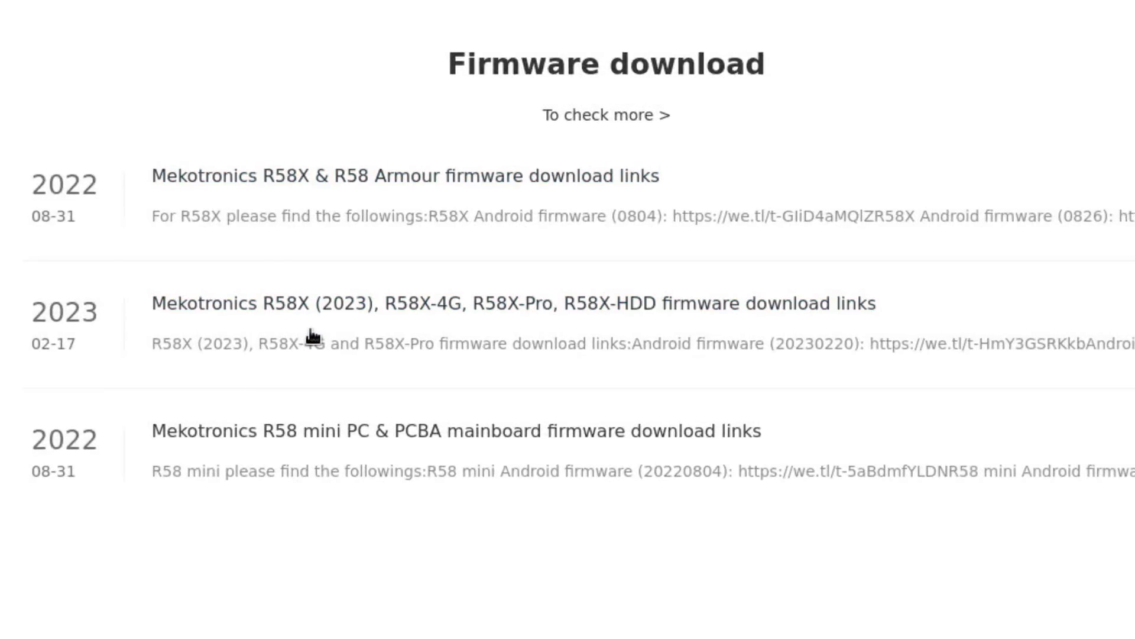
mouse_move(345, 324)
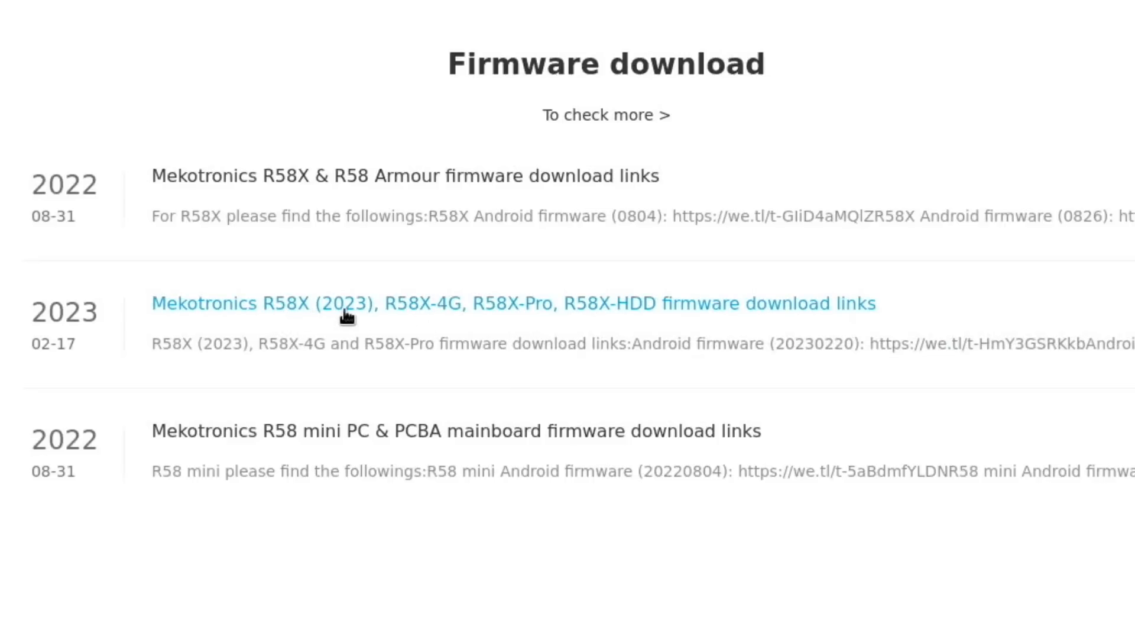
mouse_move(441, 318)
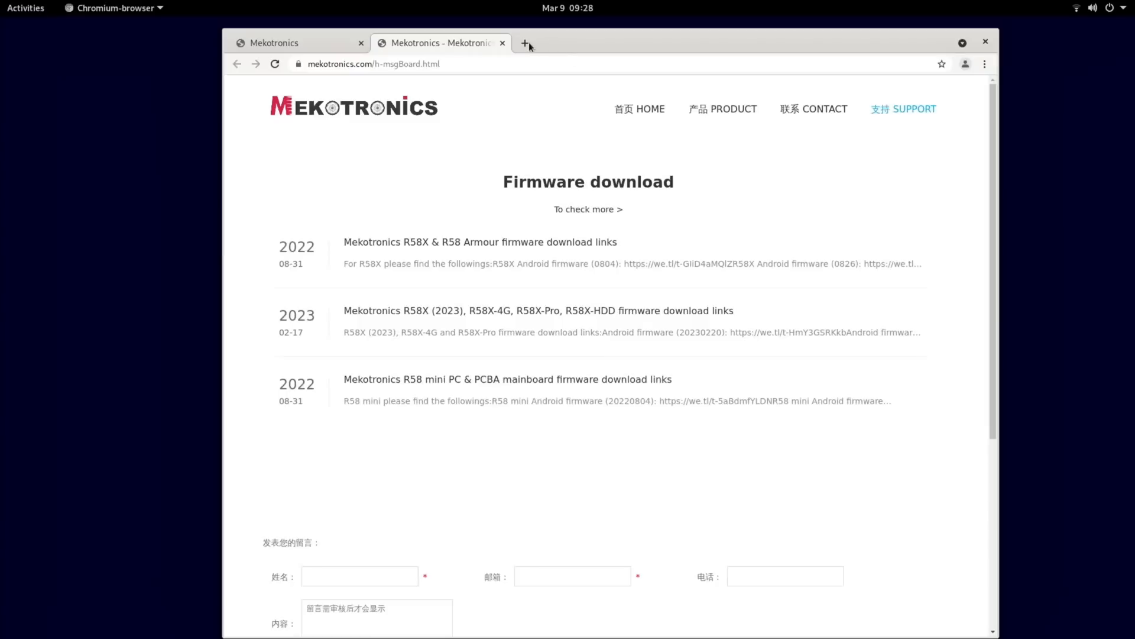
left_click(528, 42)
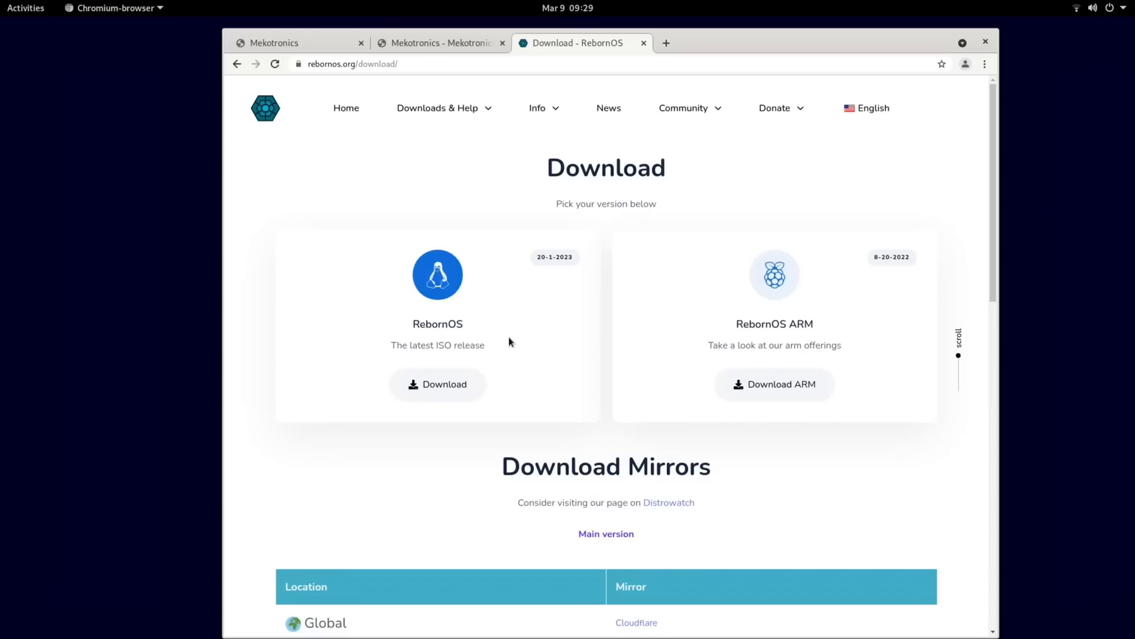
Enter the RebornOS ARM download page and show the Mekotronics R58X 4G image card
left_click(773, 383)
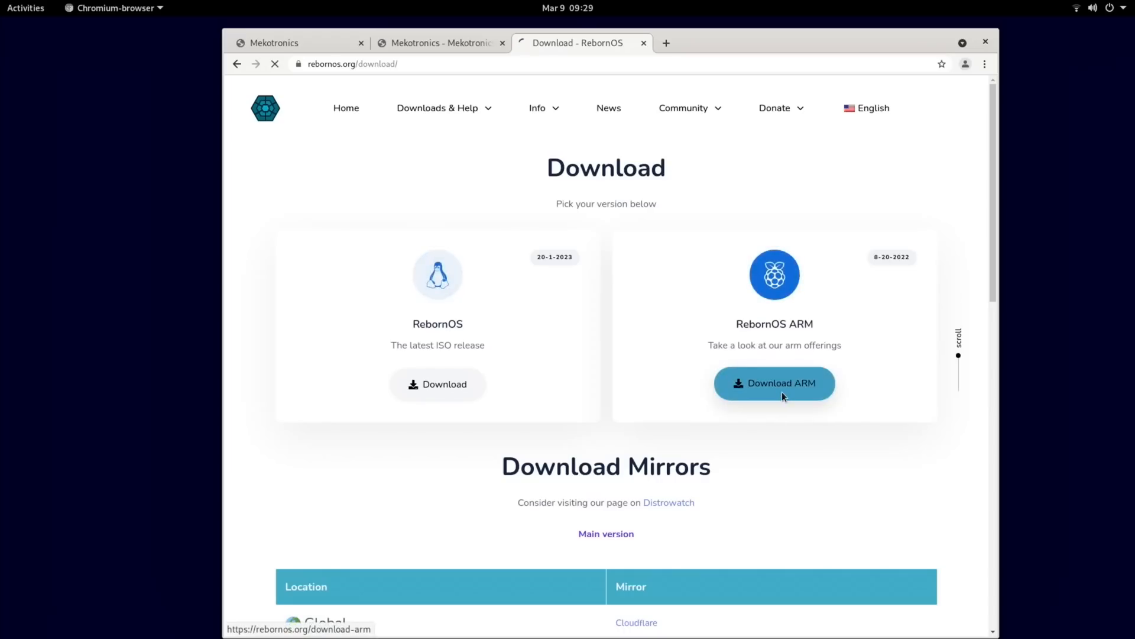
left_click(774, 383)
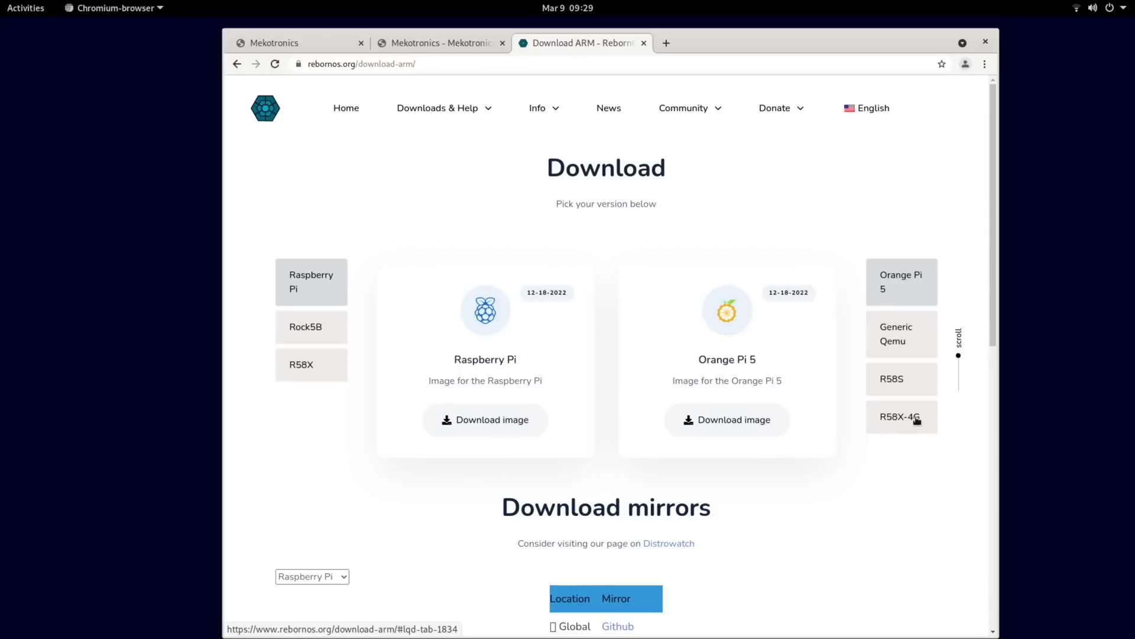
left_click(900, 416)
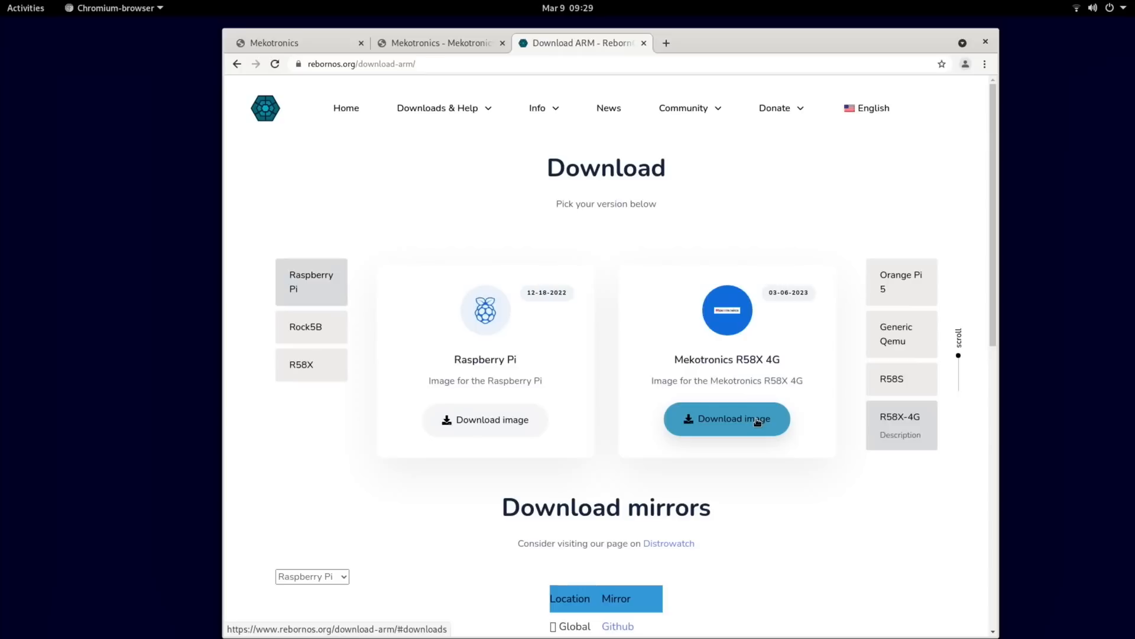
mouse_move(576, 404)
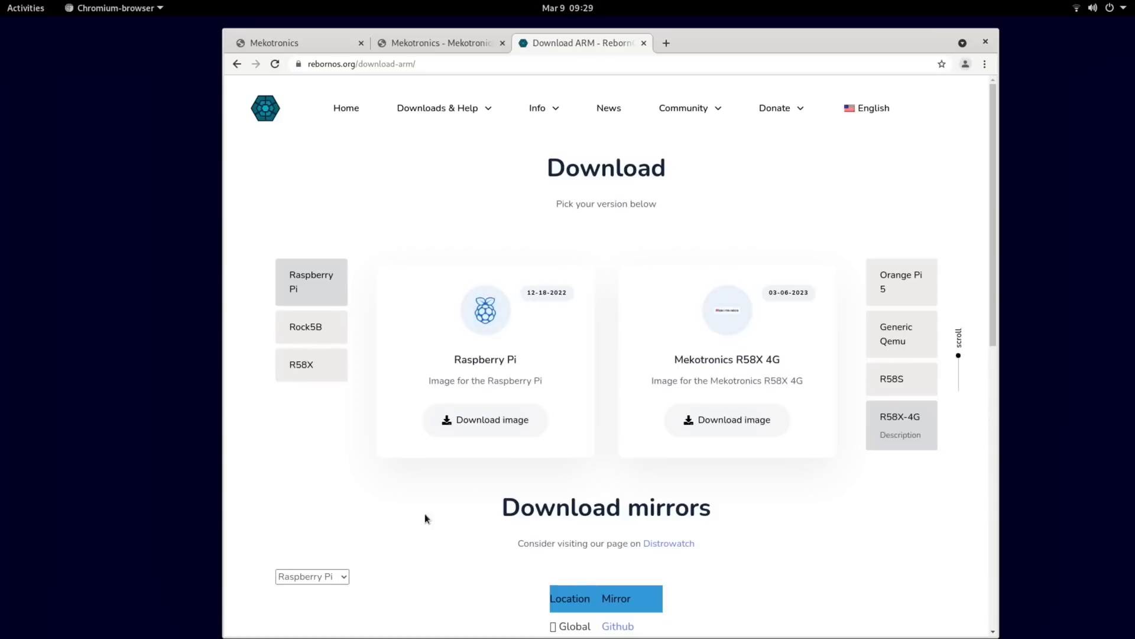
mouse_move(641, 543)
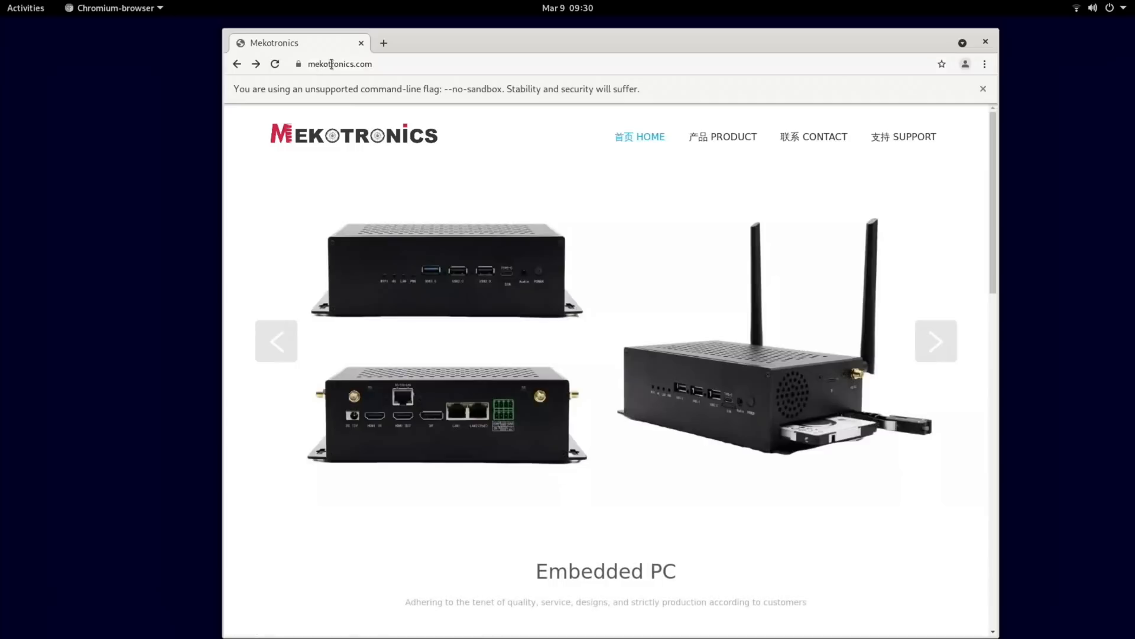
Load chrome://gpu to view the Graphics Feature Status report
type("chrome://gpu")
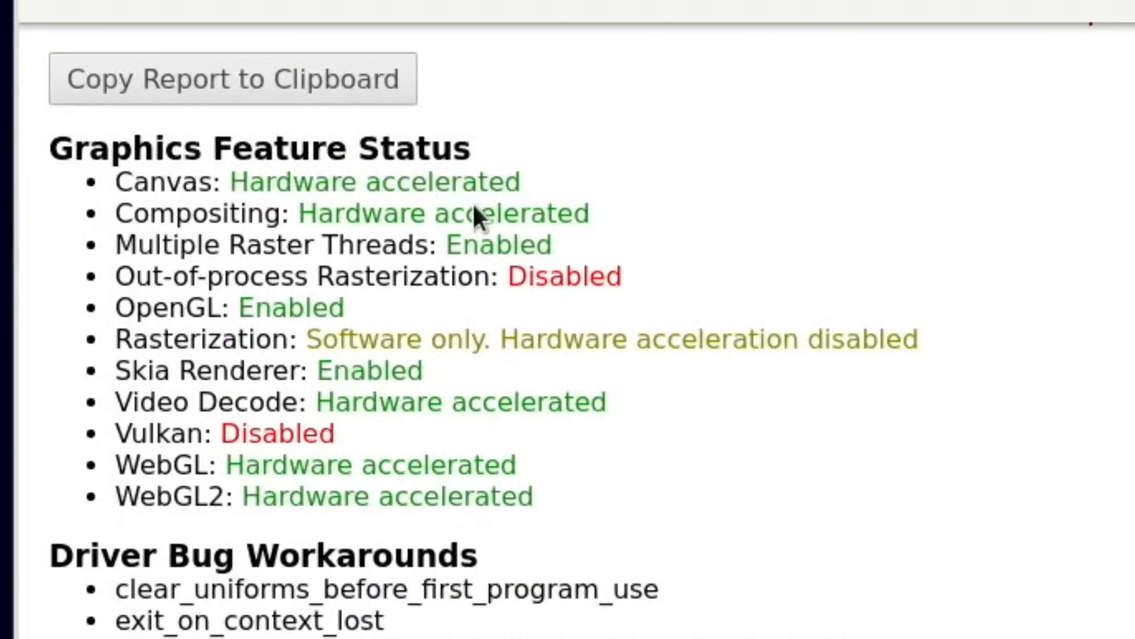
mouse_move(409, 438)
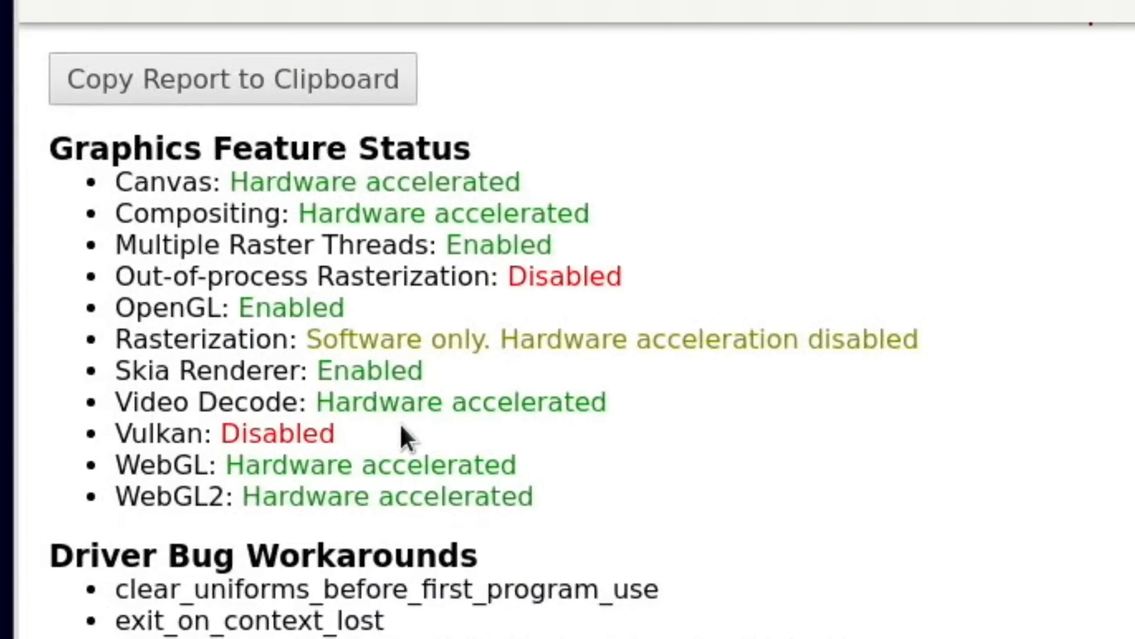
mouse_move(586, 482)
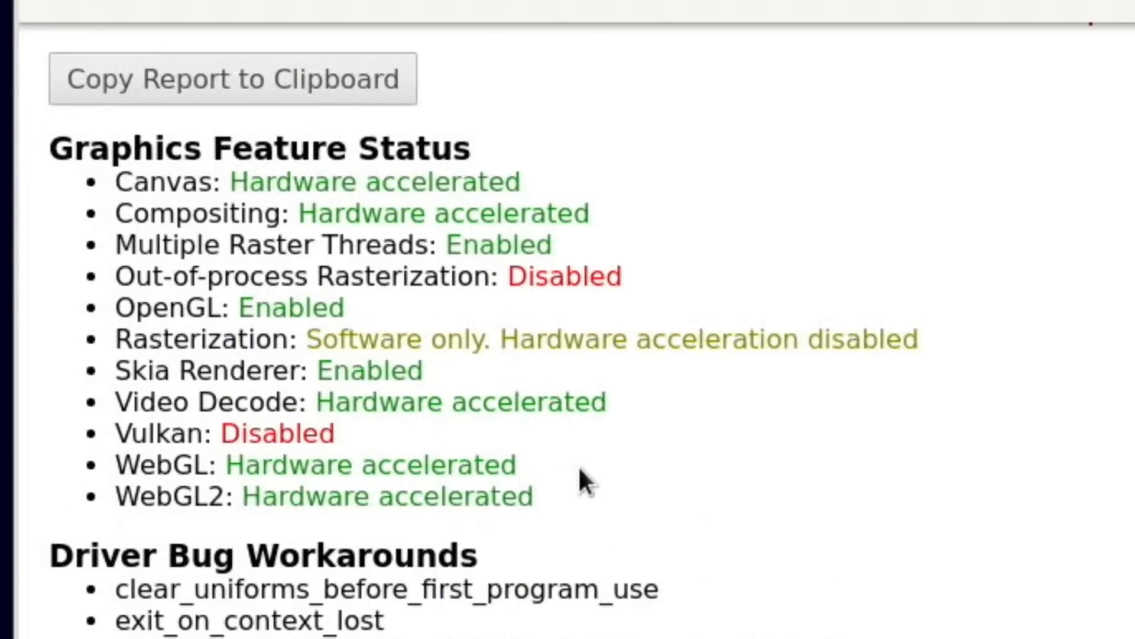
mouse_move(315, 511)
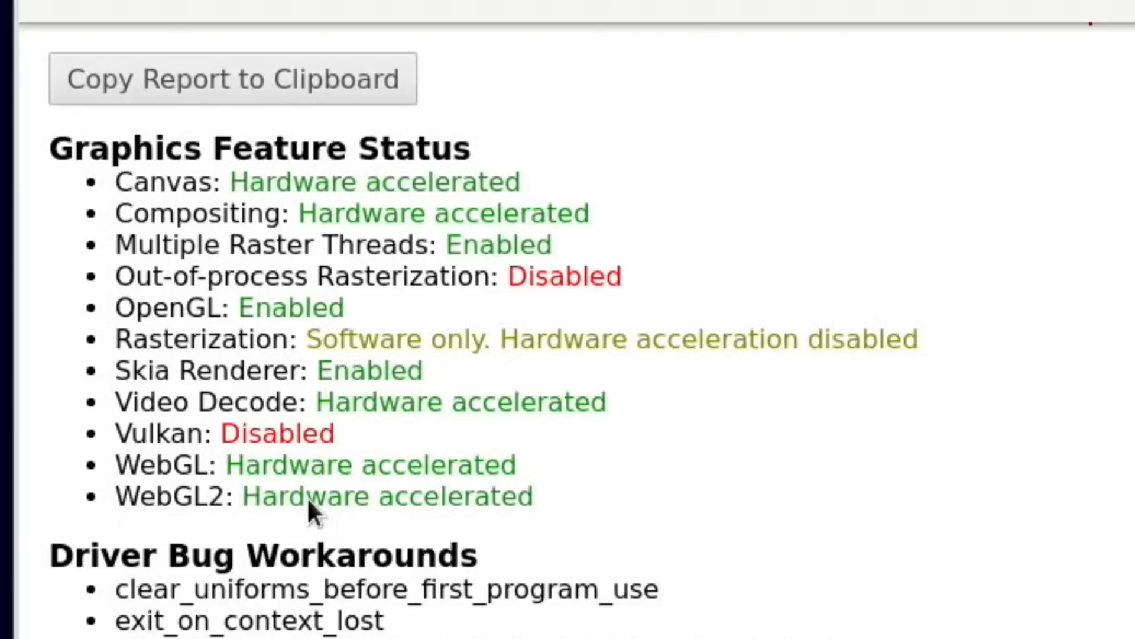
mouse_move(434, 435)
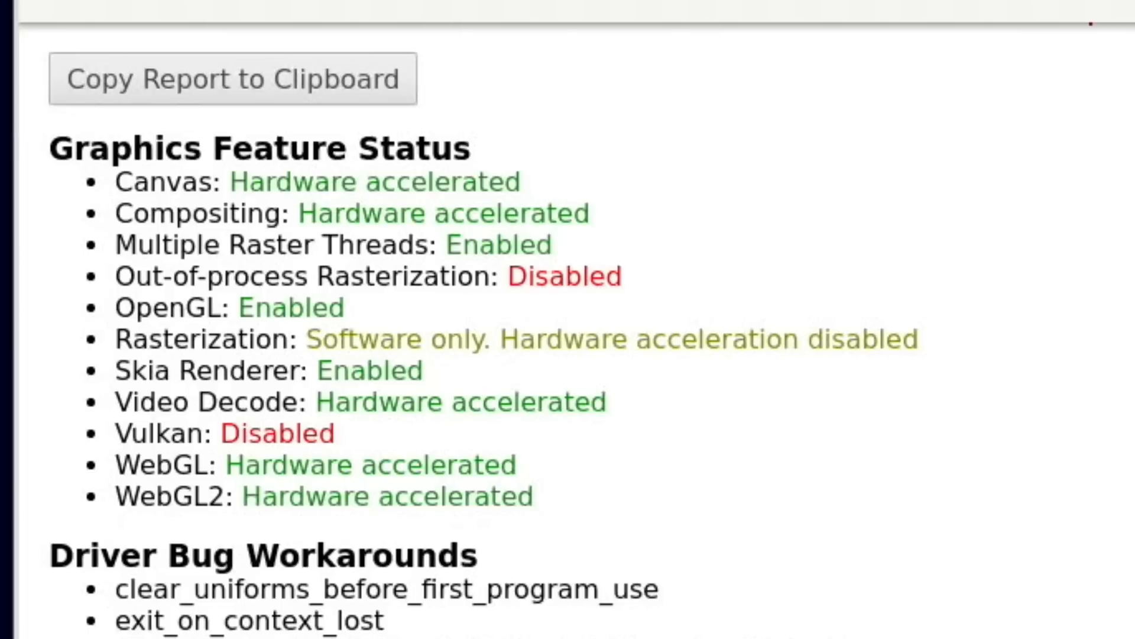
mouse_move(744, 34)
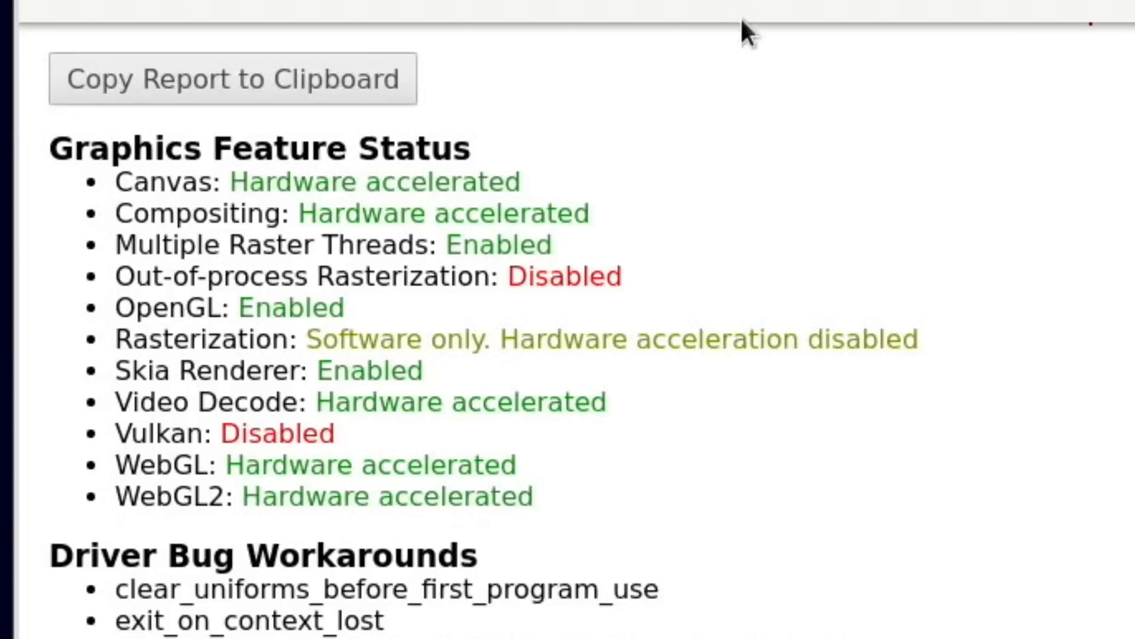
Search Google for 'youtube' and go to YouTube from the results
type("y")
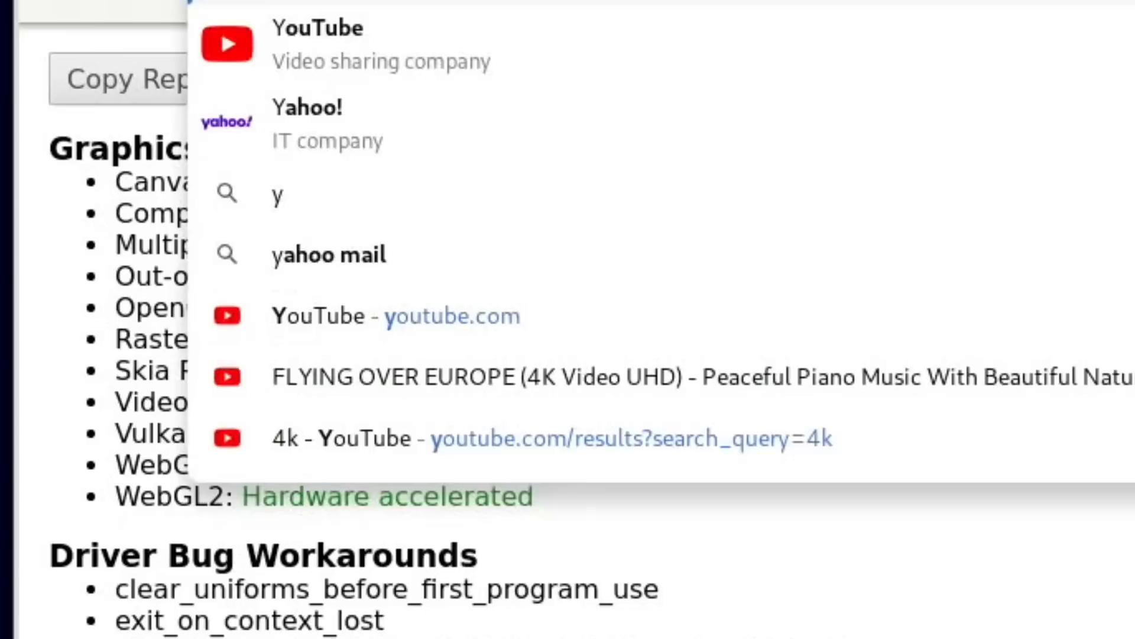
type("outube")
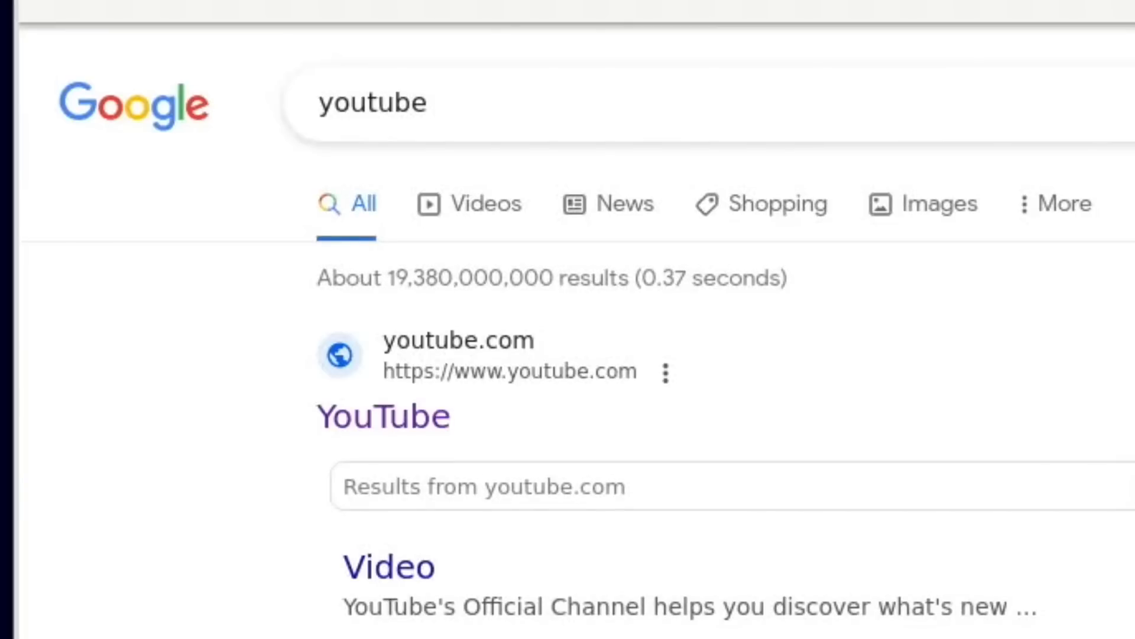
mouse_move(565, 62)
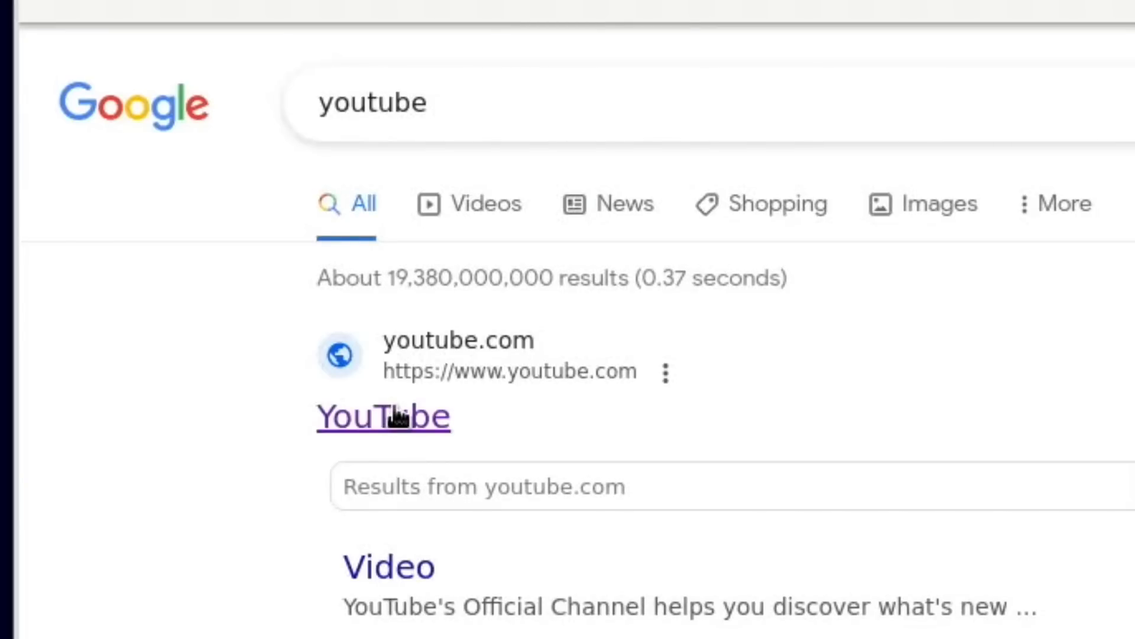
left_click(383, 416)
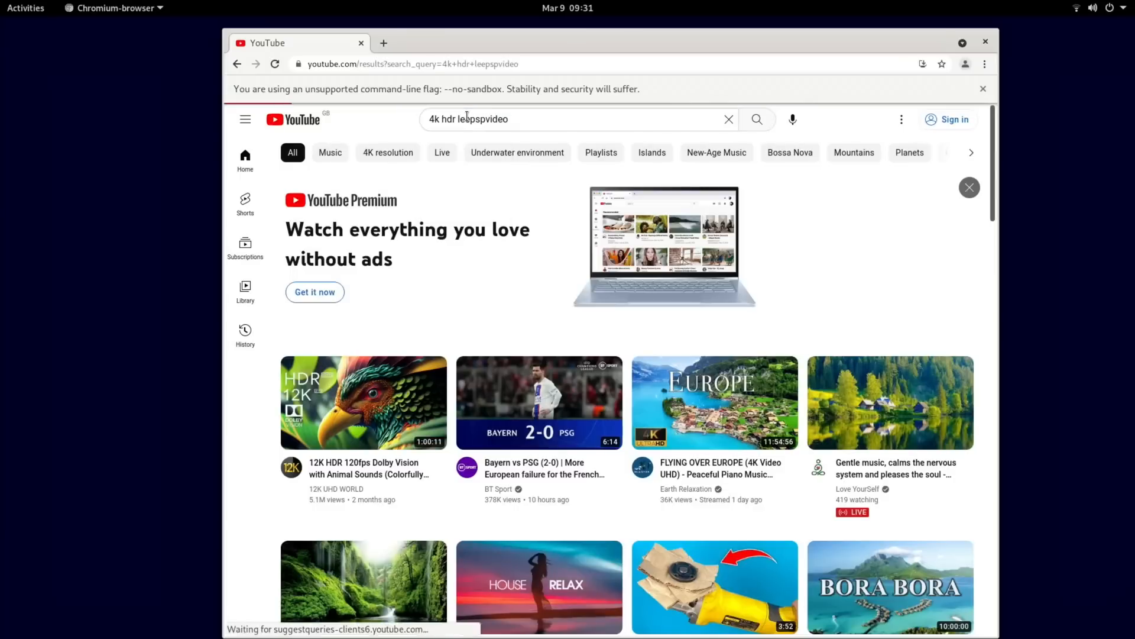
Start the 4K UHD HDR High Quality Demo Clips video from leepspvideo
left_click(364, 402)
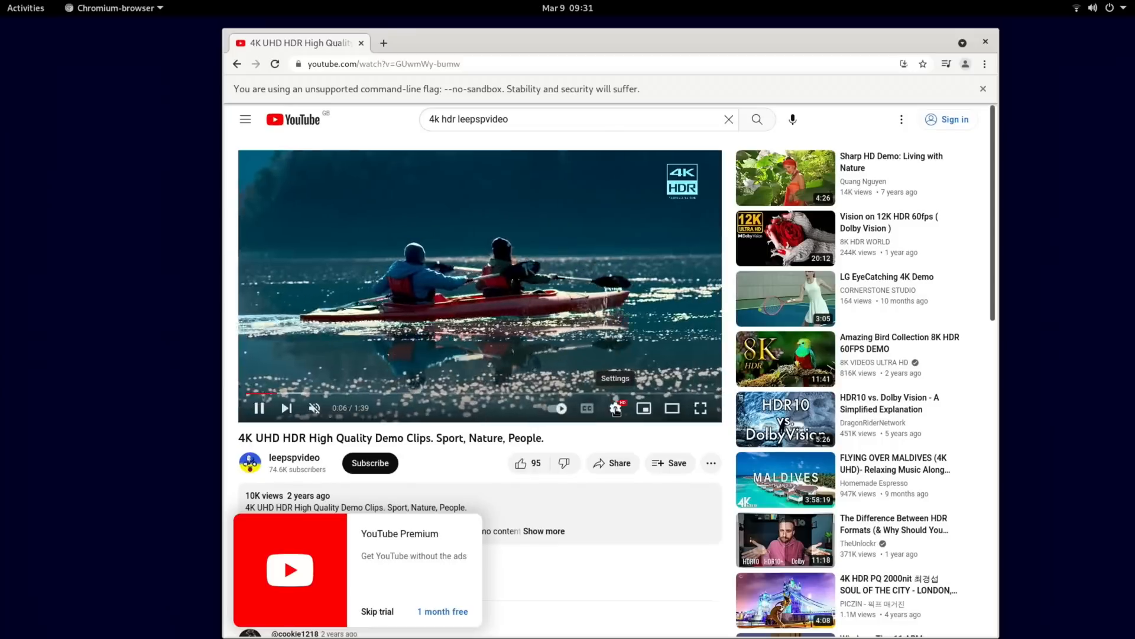
left_click(615, 408)
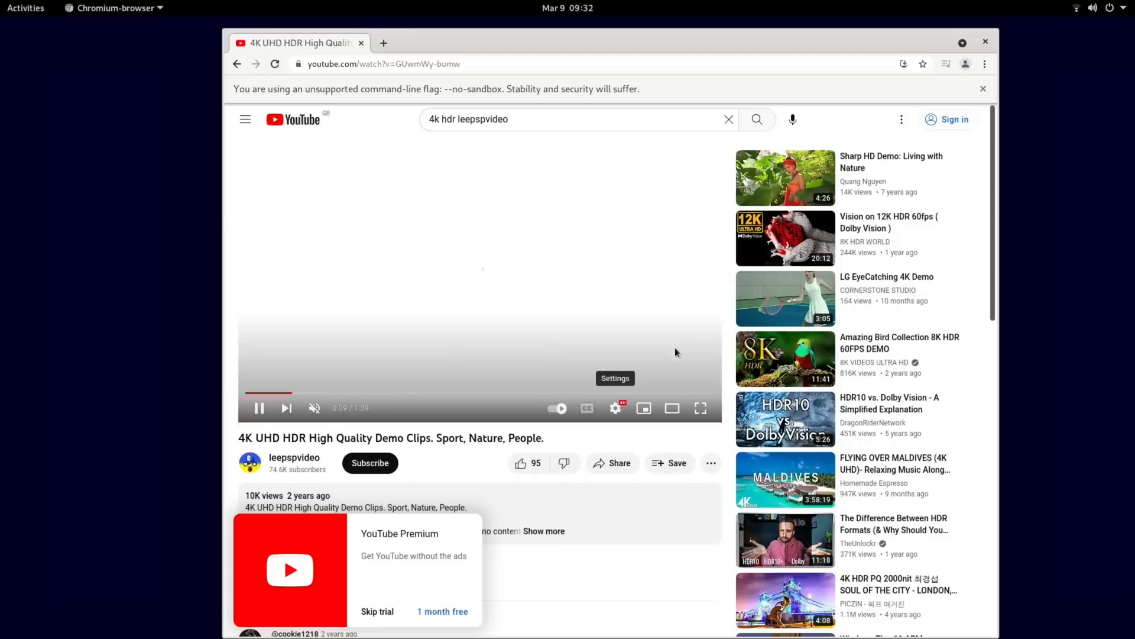
Play full screen with Stats for nerds confirming 3840x2160, then leave full screen
left_click(699, 408)
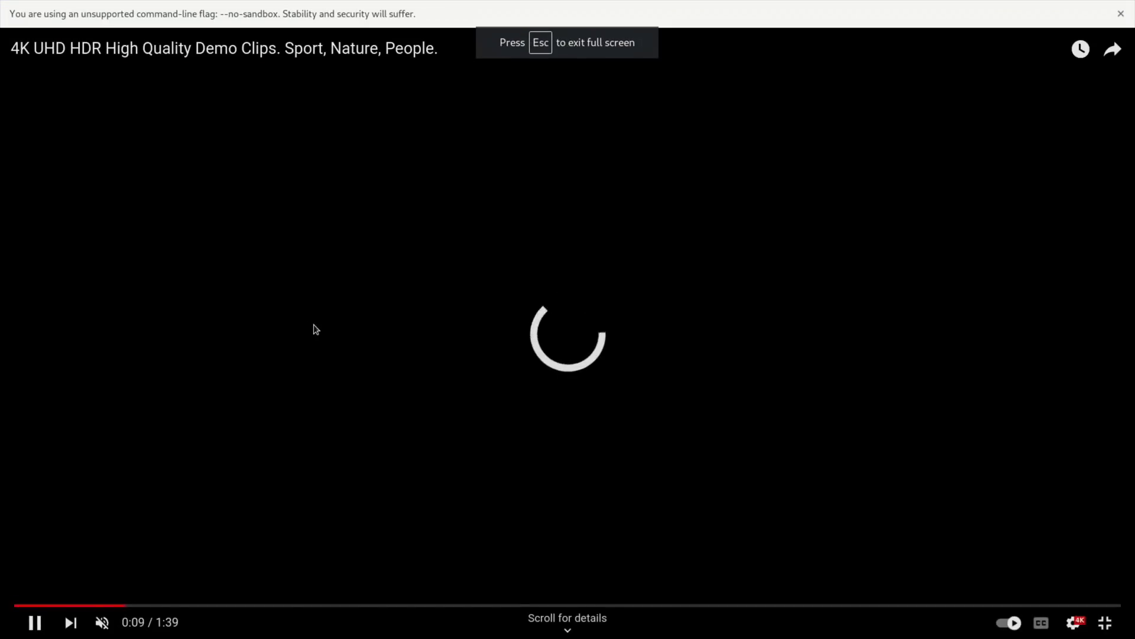
right_click(314, 329)
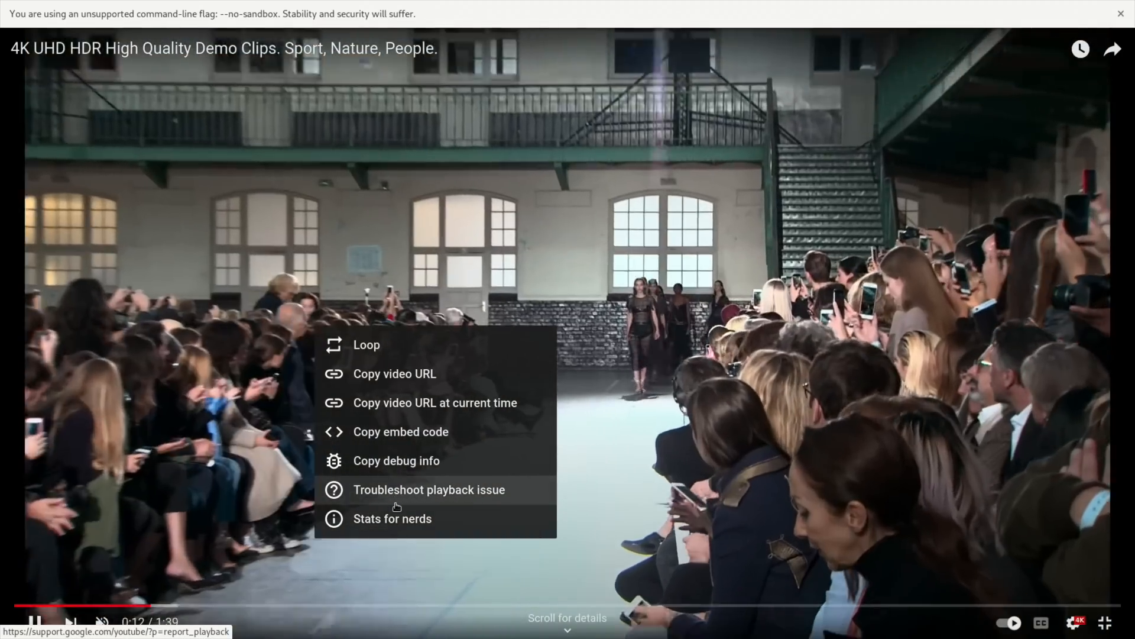
left_click(391, 518)
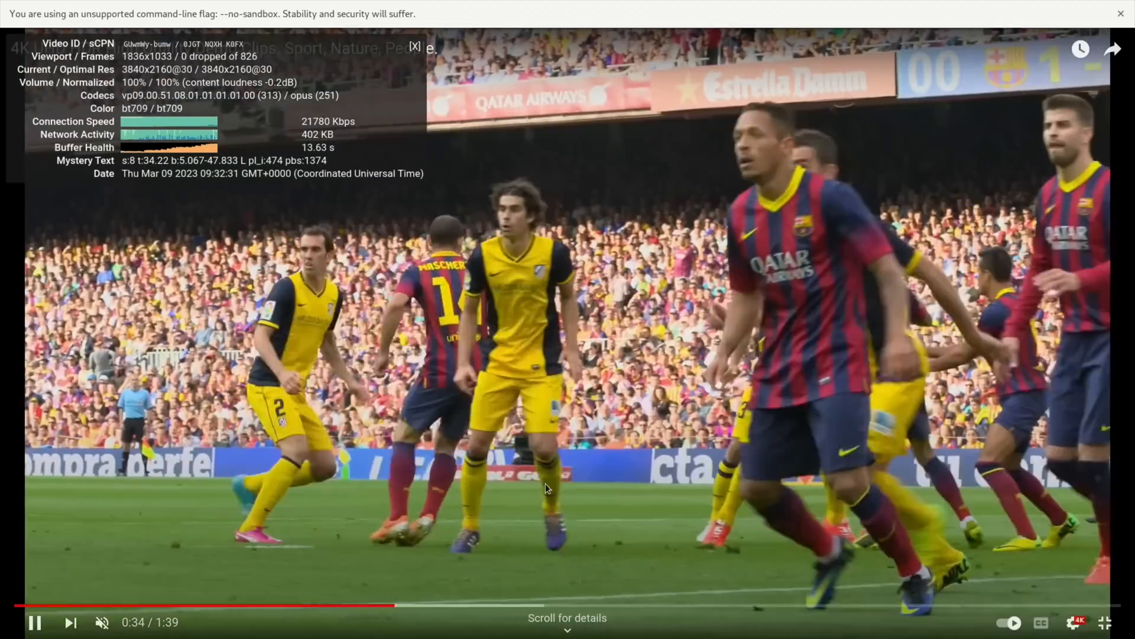
key("Escape")
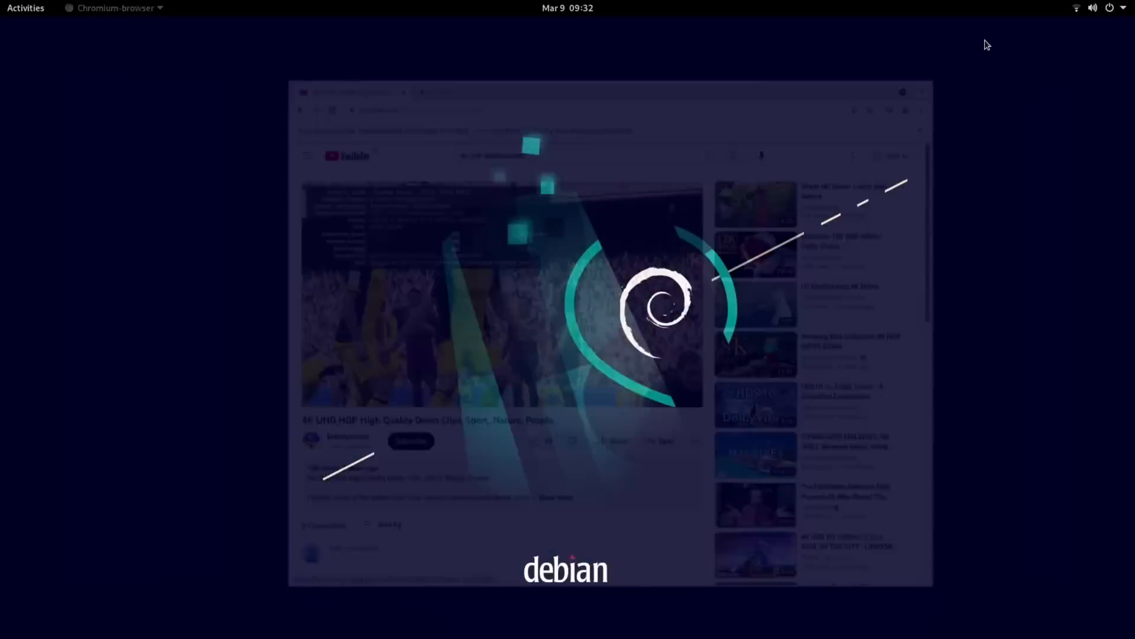
Quit Chromium, leaving the empty GNOME activities overview
left_click(25, 8)
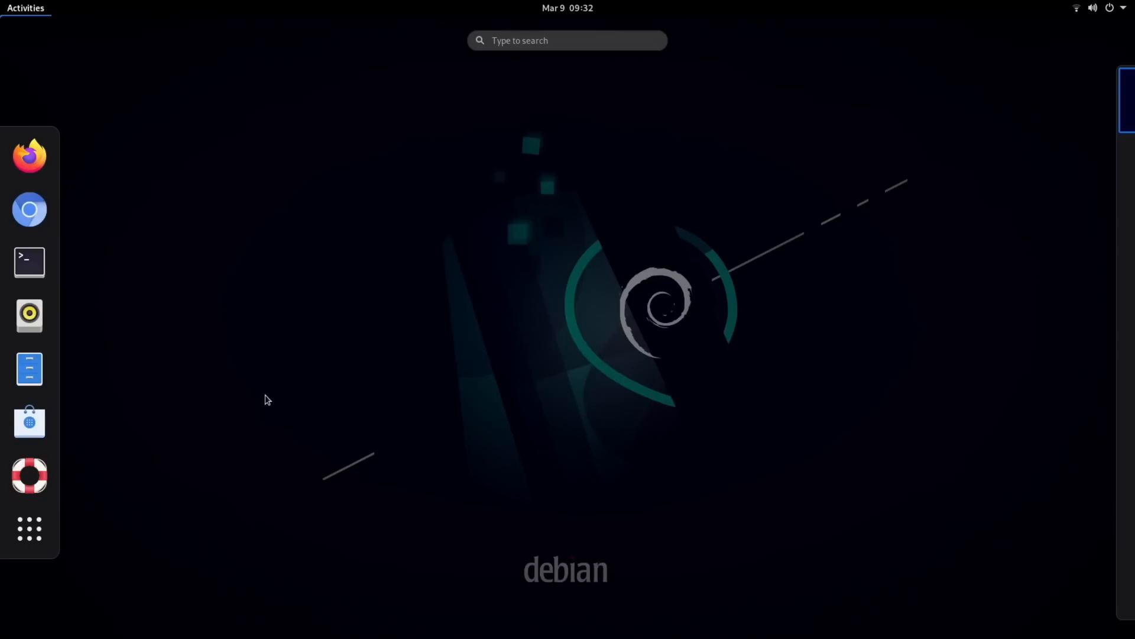